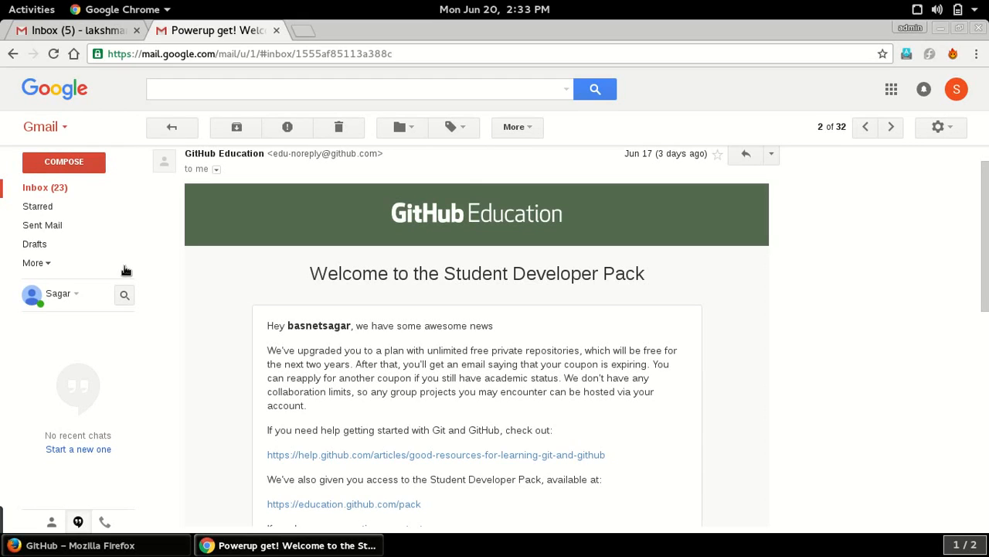
{"action": "mouse_move", "coordinate": [398, 218]}
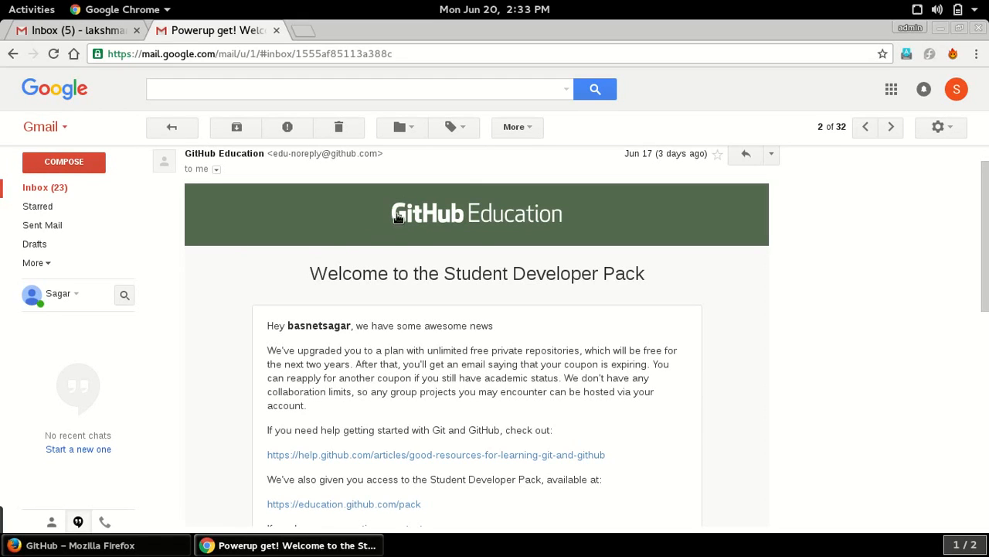
{"action": "mouse_move", "coordinate": [399, 215]}
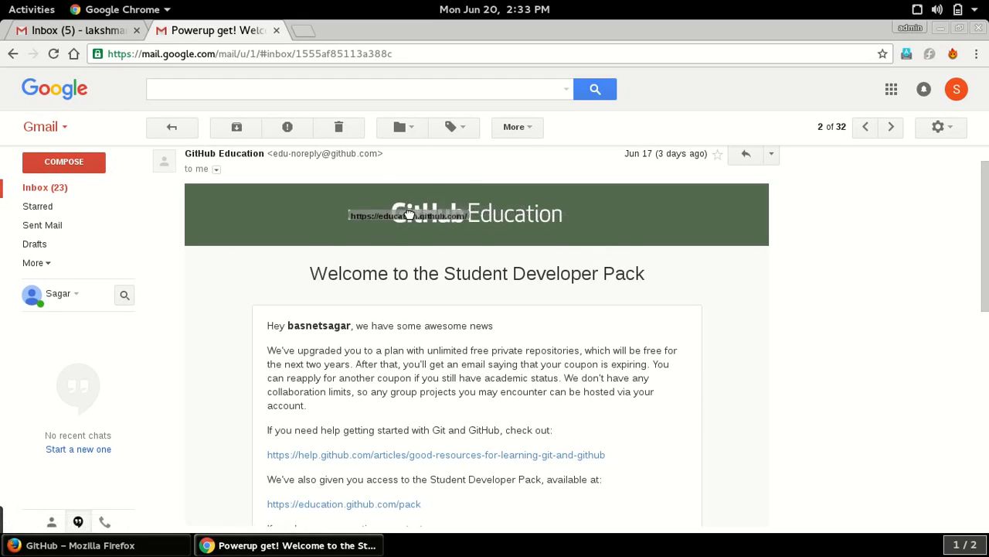
{"action": "mouse_move", "coordinate": [394, 298]}
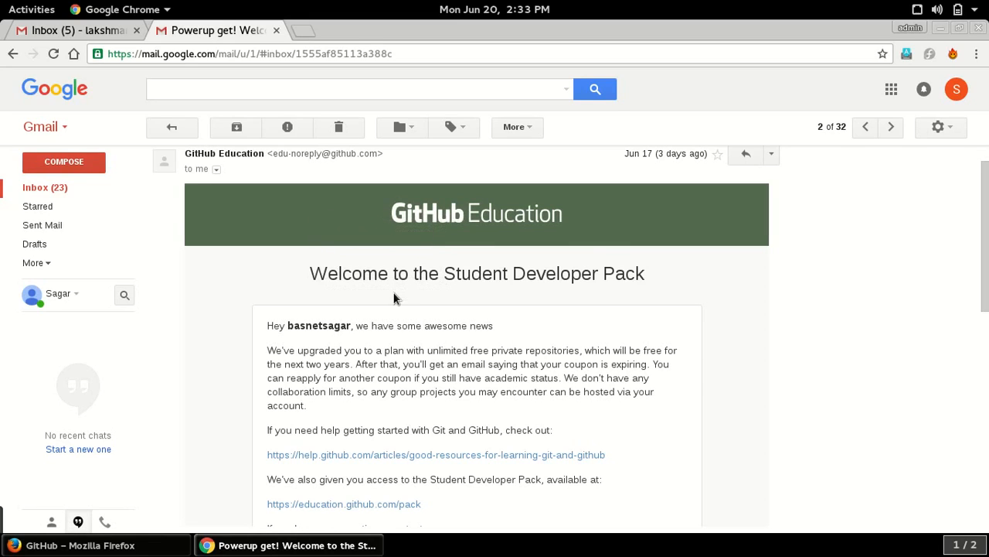
{"action": "mouse_move", "coordinate": [409, 275]}
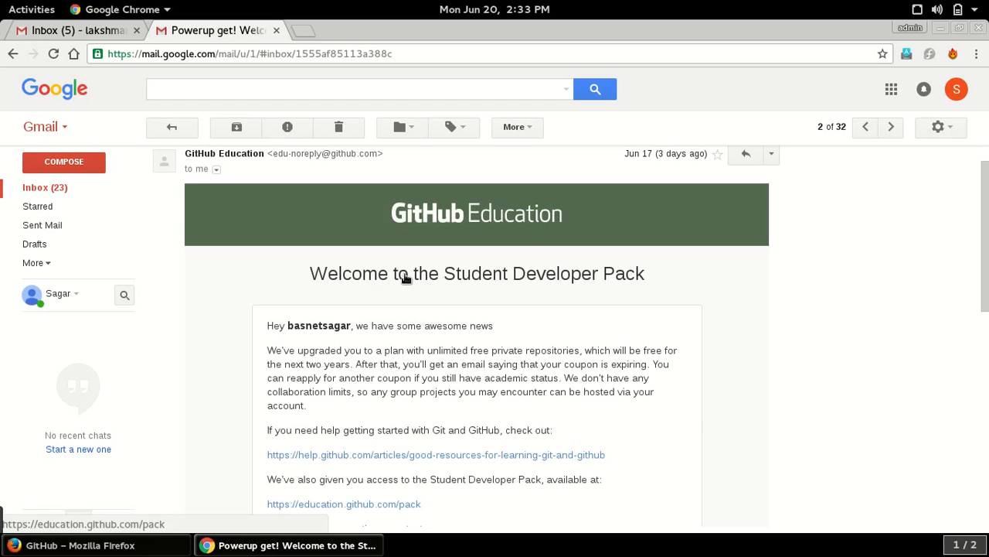
{"action": "mouse_move", "coordinate": [369, 262]}
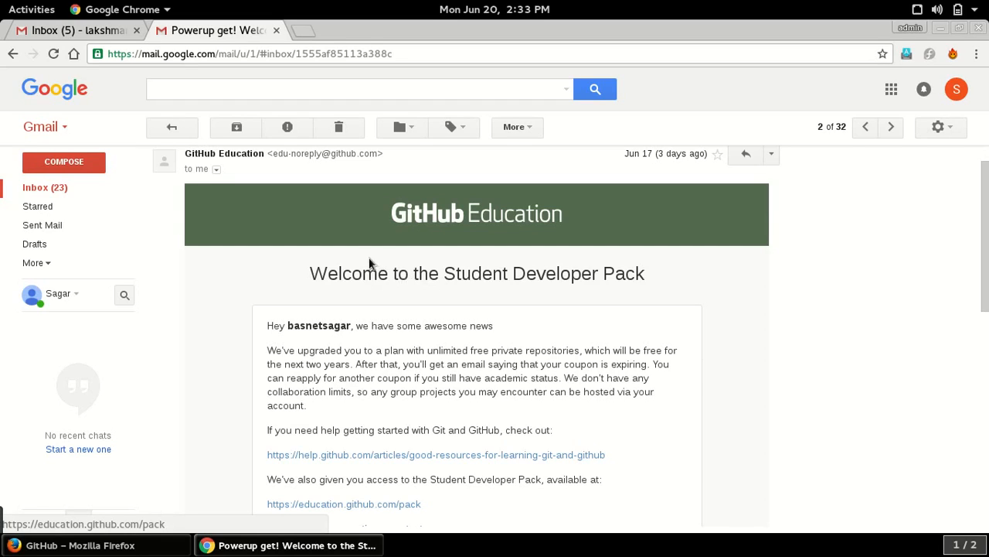
{"action": "mouse_move", "coordinate": [416, 285]}
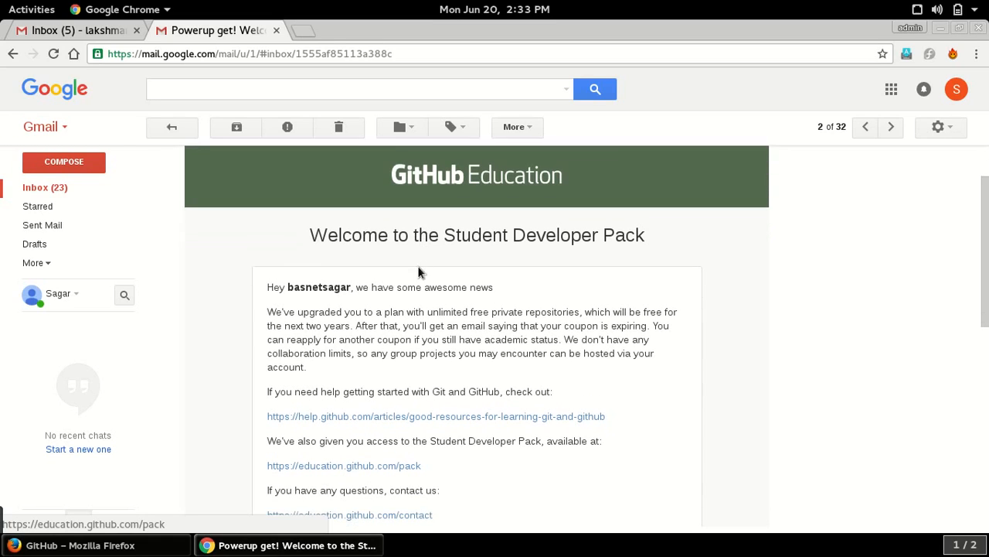
Step: Follow the education.github.com/pack link, request the pack, and land on the My pack offers list
{"action": "scroll", "scroll_direction": "down", "scroll_amount": 3}
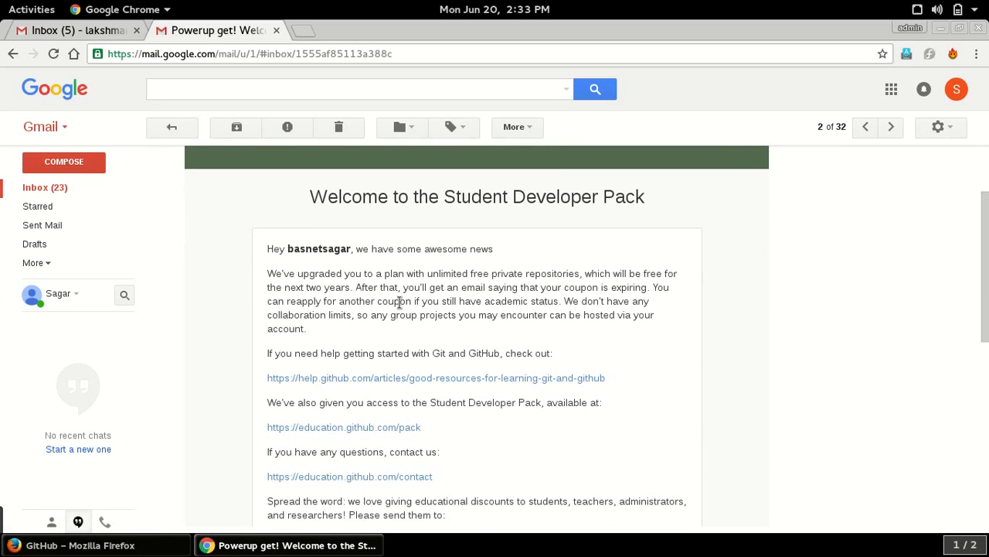
{"action": "scroll", "scroll_direction": "up", "scroll_amount": 3}
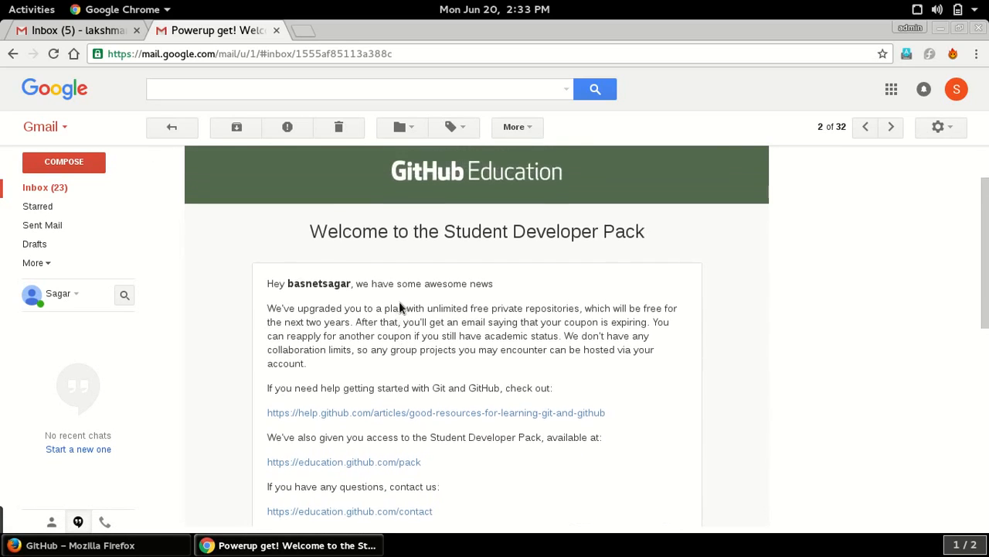
{"action": "scroll", "scroll_direction": "down", "scroll_amount": 3}
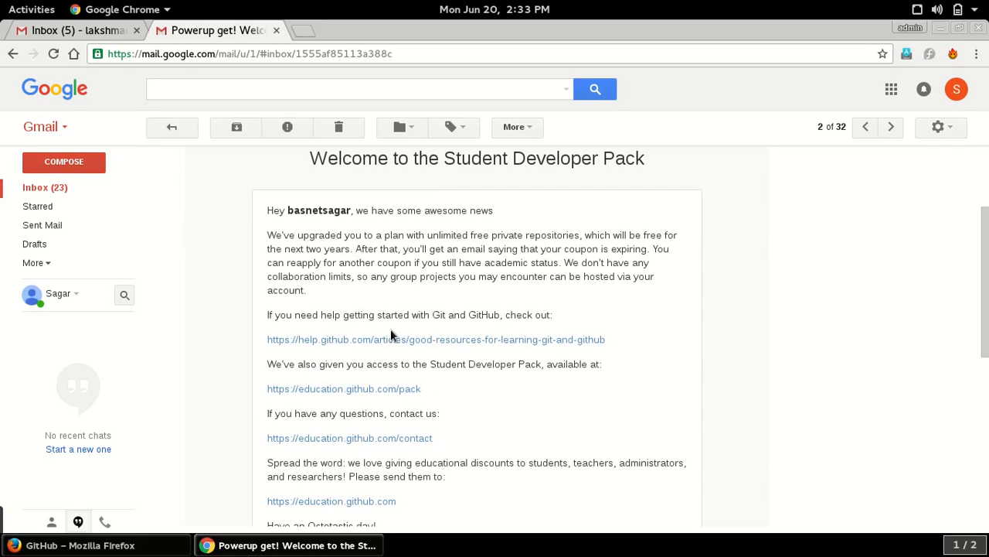
{"action": "mouse_move", "coordinate": [386, 328]}
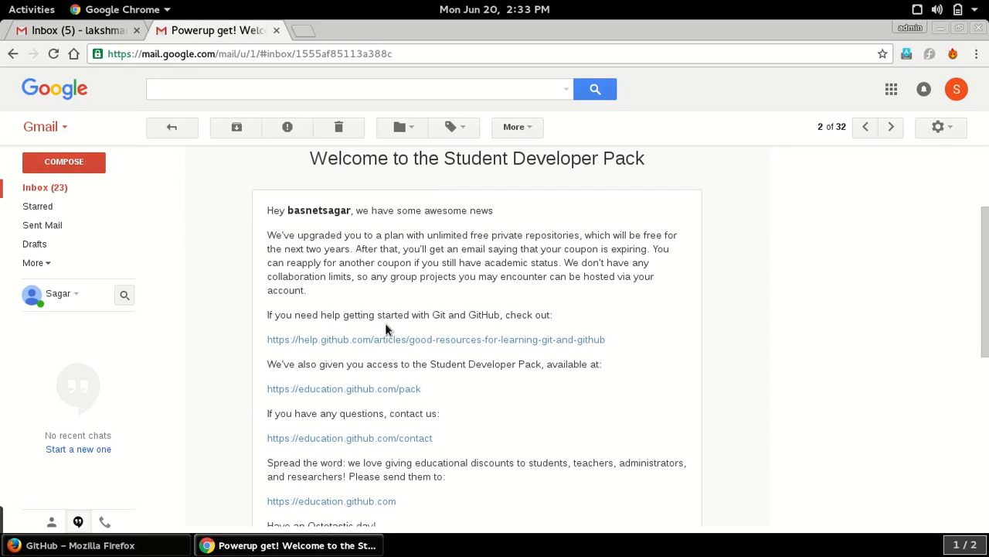
{"action": "mouse_move", "coordinate": [389, 340]}
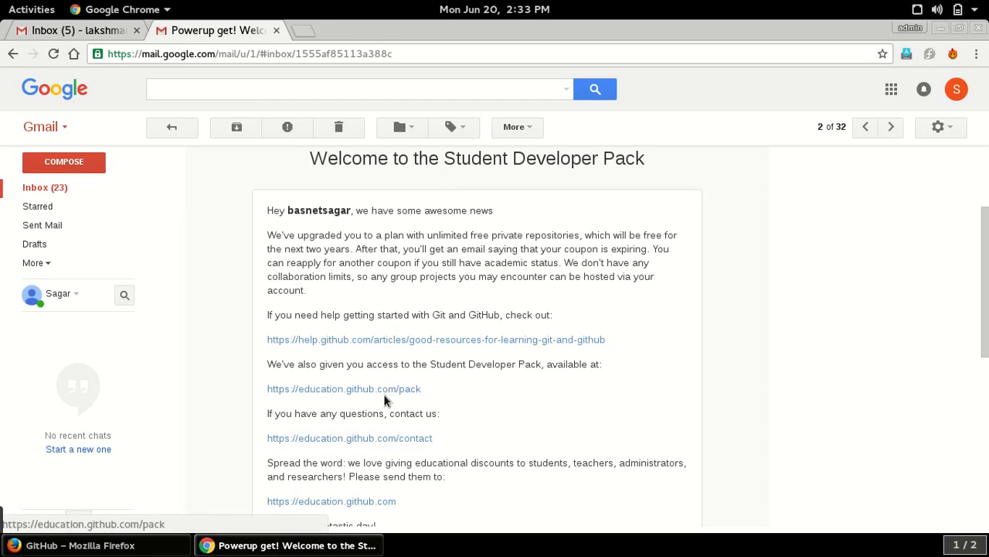
{"action": "right_click", "coordinate": [343, 388]}
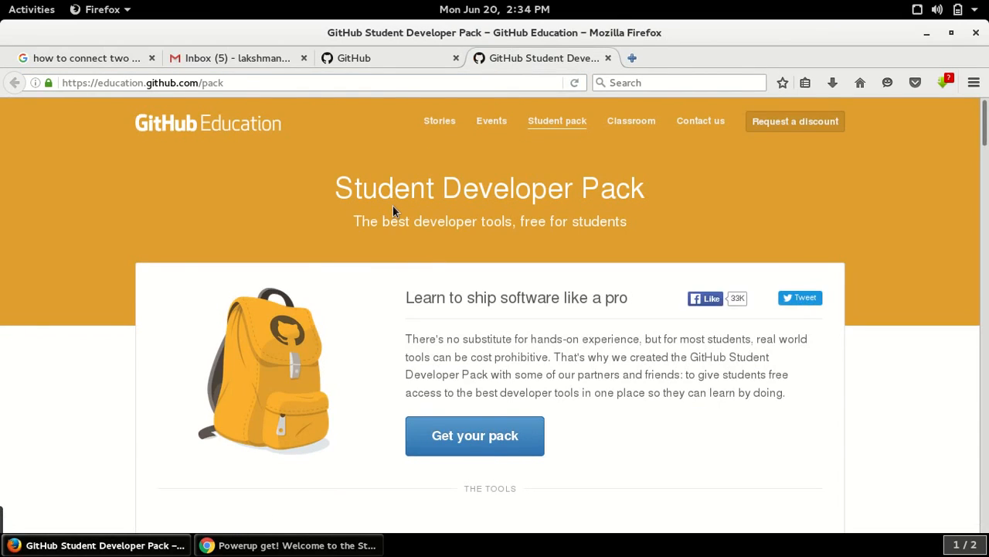
{"action": "mouse_move", "coordinate": [474, 436]}
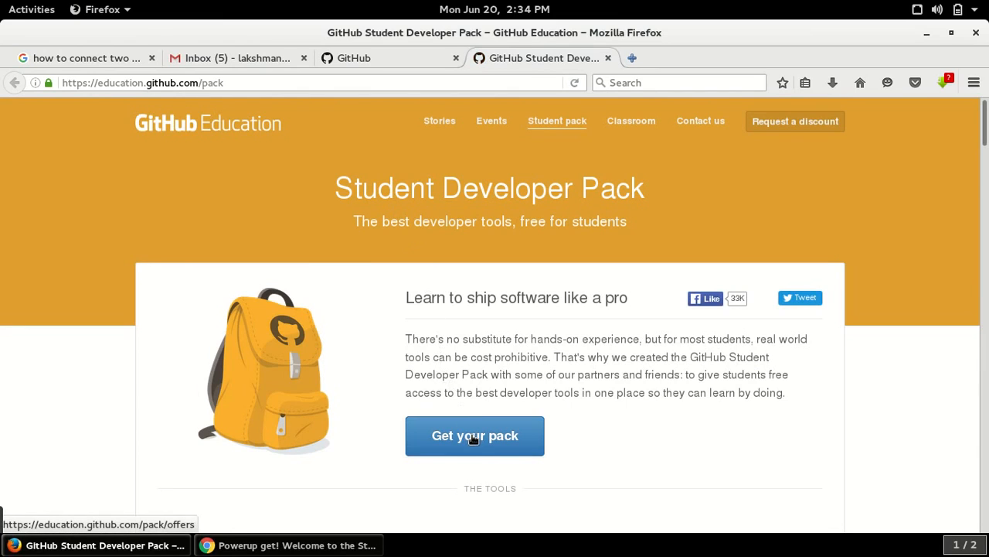
{"action": "left_click", "coordinate": [475, 436]}
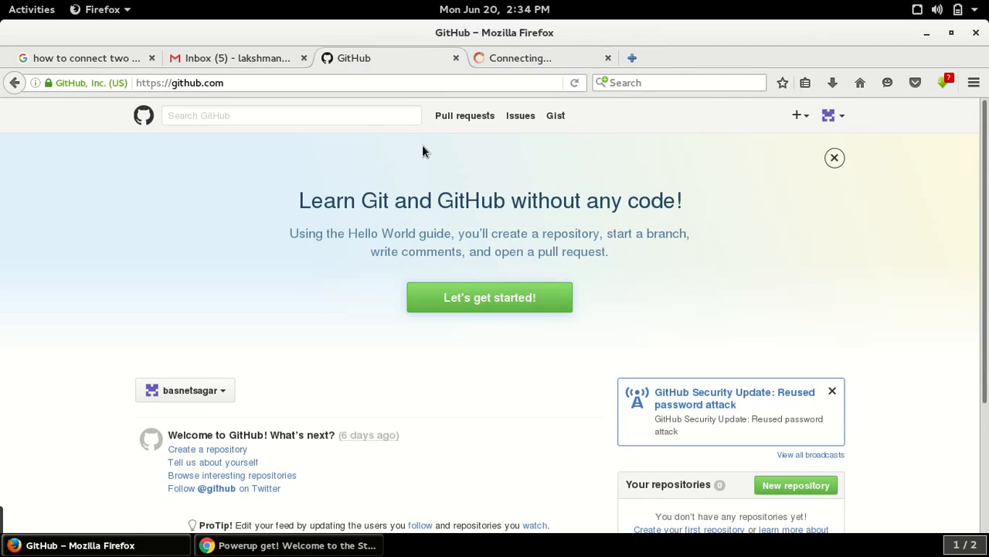
{"action": "left_click", "coordinate": [827, 114]}
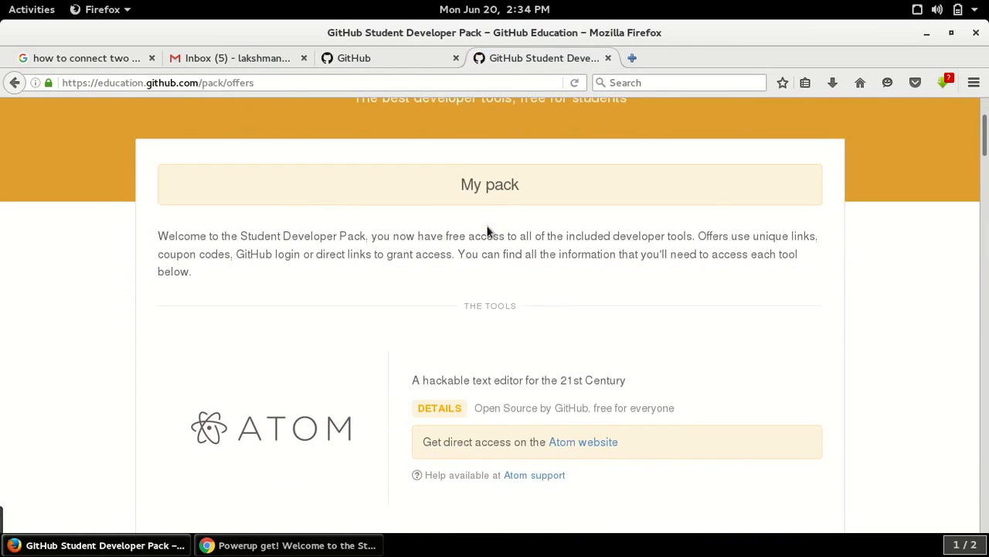
Step: Scroll past AWS Educate, Bitnami, DNSimple, HackHands and Azure to reach the Namecheap offer
{"action": "scroll", "scroll_direction": "down", "scroll_amount": 3}
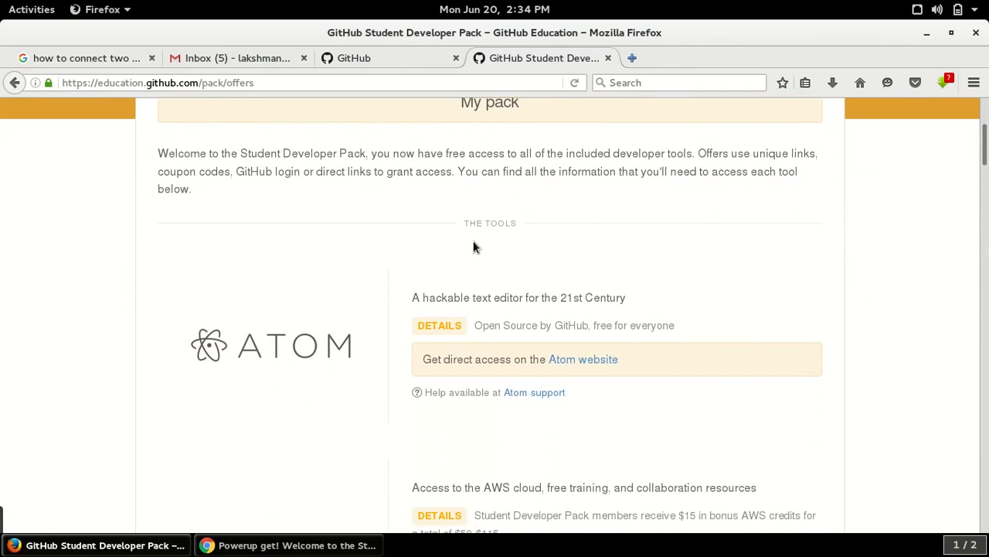
{"action": "scroll", "scroll_direction": "down", "scroll_amount": 3}
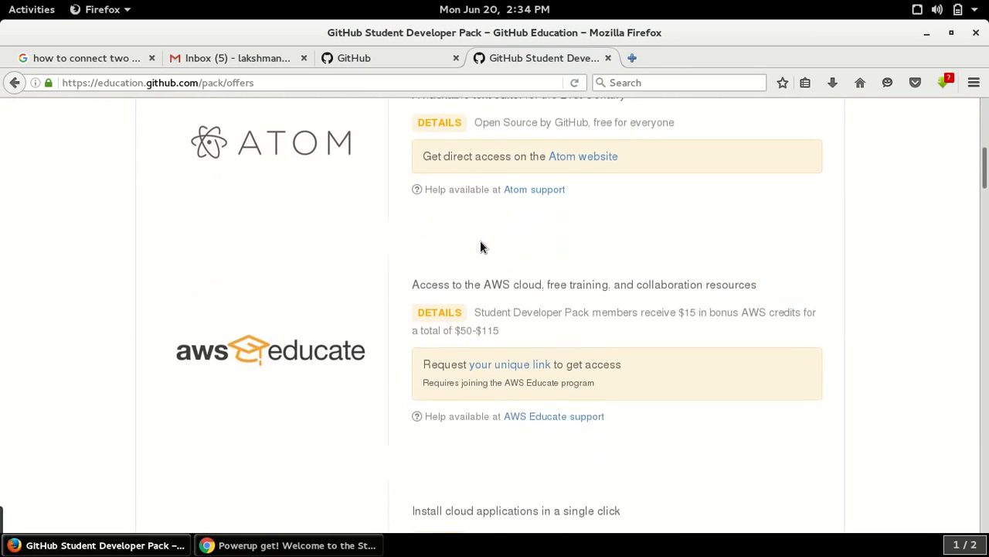
{"action": "scroll", "scroll_direction": "up", "scroll_amount": 3}
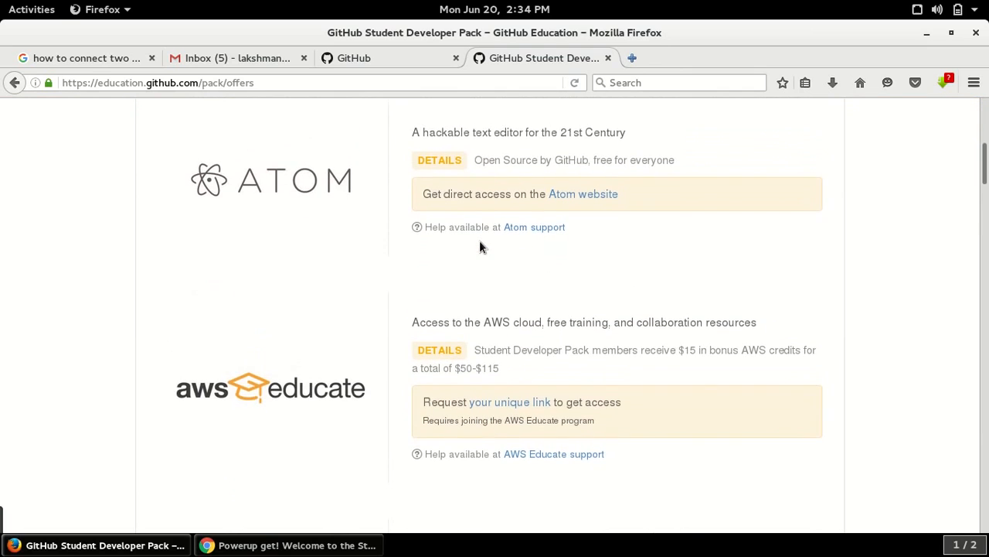
{"action": "scroll", "scroll_direction": "down", "scroll_amount": 3}
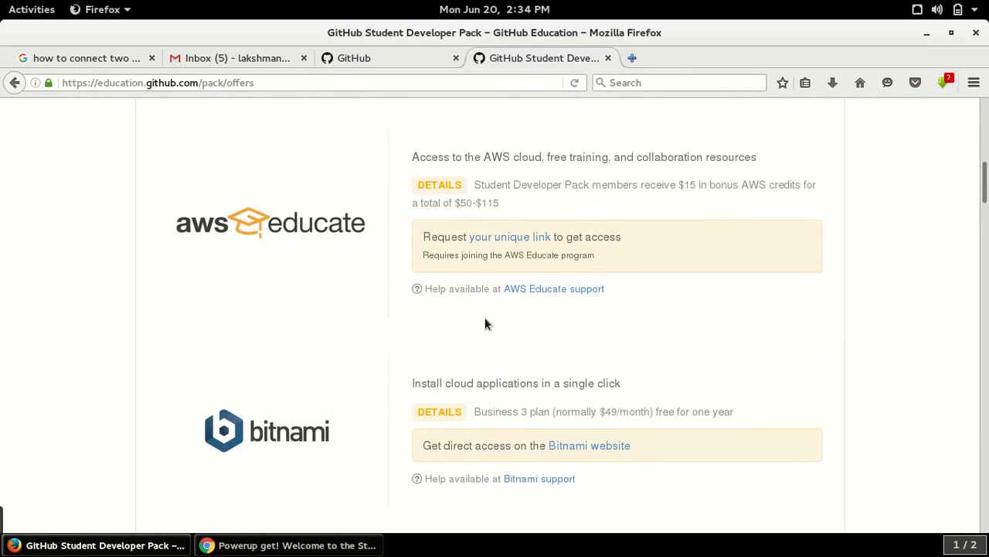
{"action": "scroll", "scroll_direction": "down", "scroll_amount": 3}
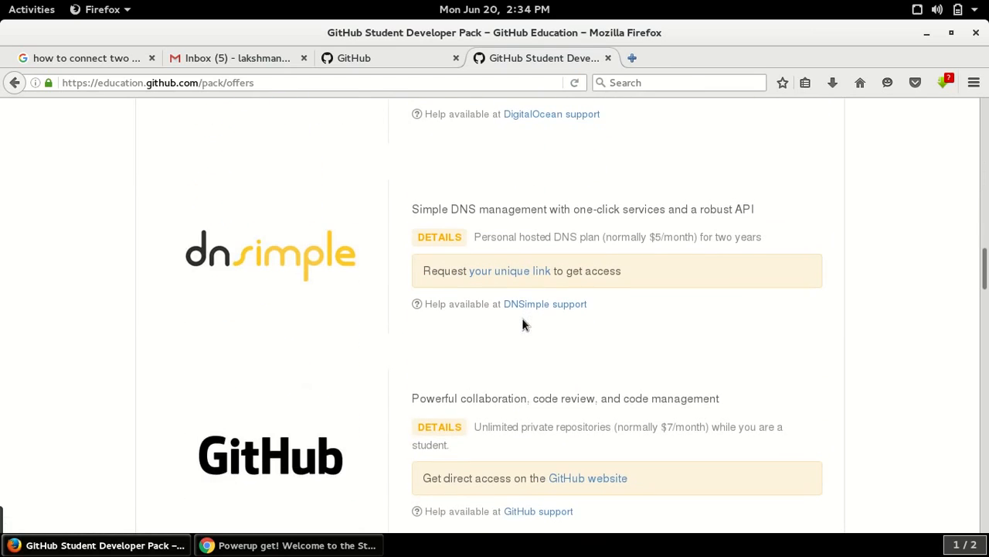
{"action": "scroll", "scroll_direction": "down", "scroll_amount": 3}
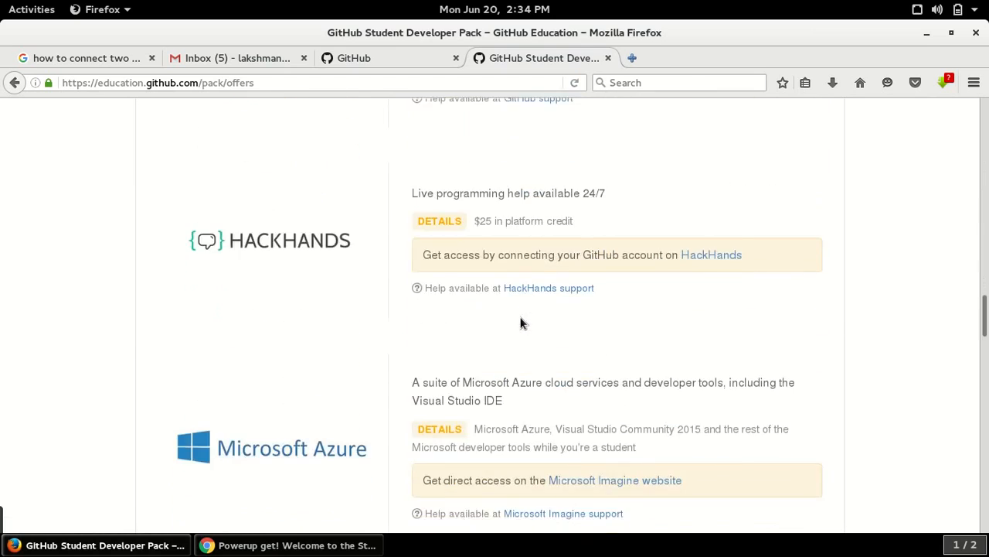
{"action": "scroll", "scroll_direction": "down", "scroll_amount": 3}
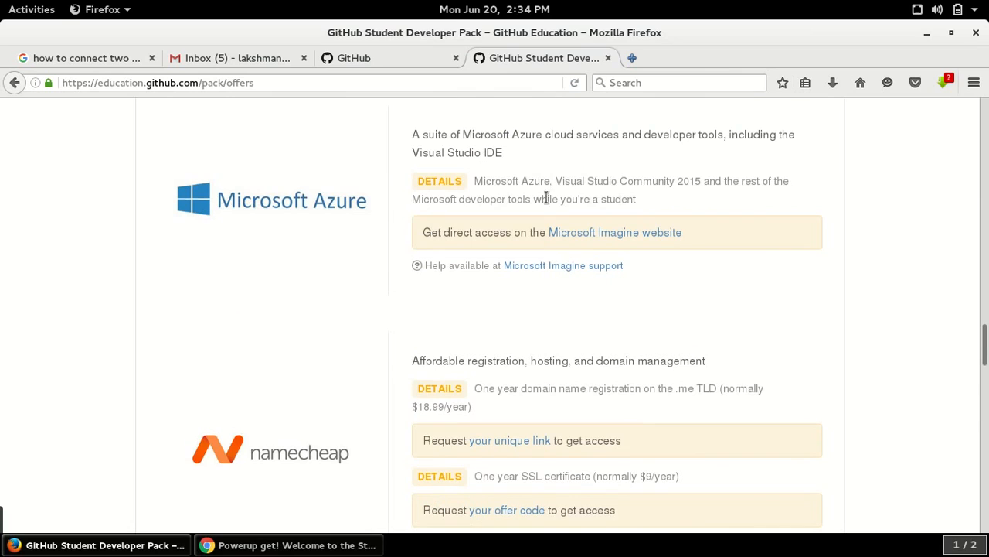
{"action": "scroll", "scroll_direction": "down", "scroll_amount": 3}
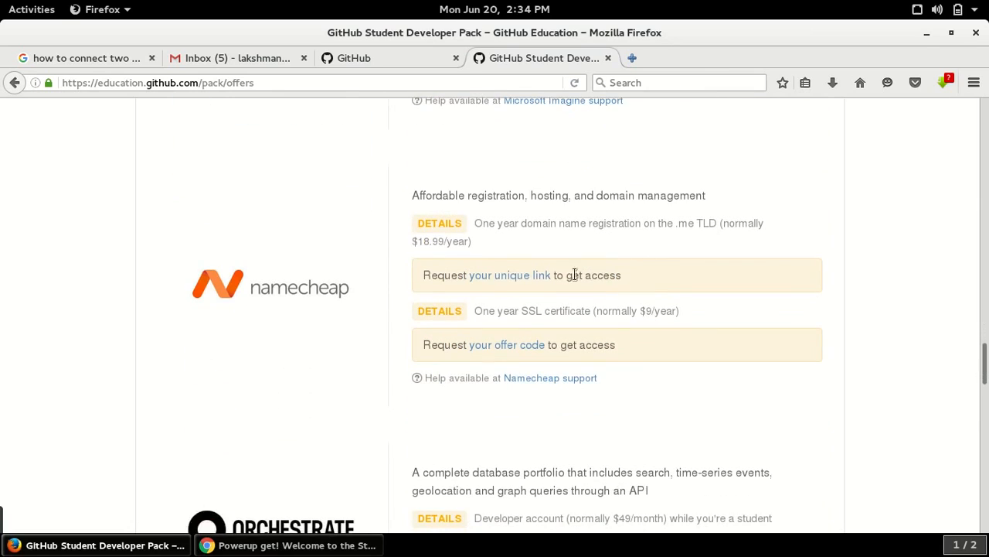
{"action": "mouse_move", "coordinate": [315, 302]}
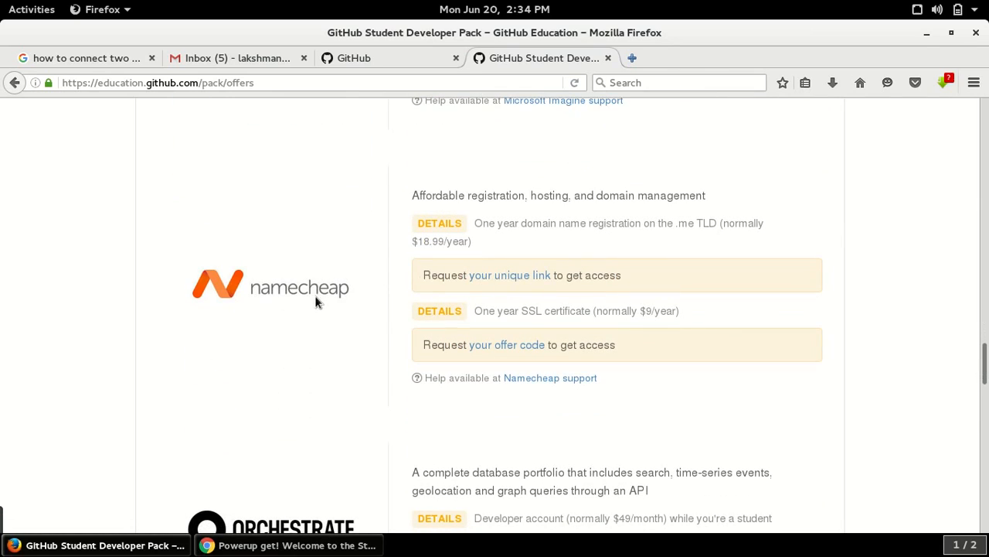
{"action": "mouse_move", "coordinate": [472, 215]}
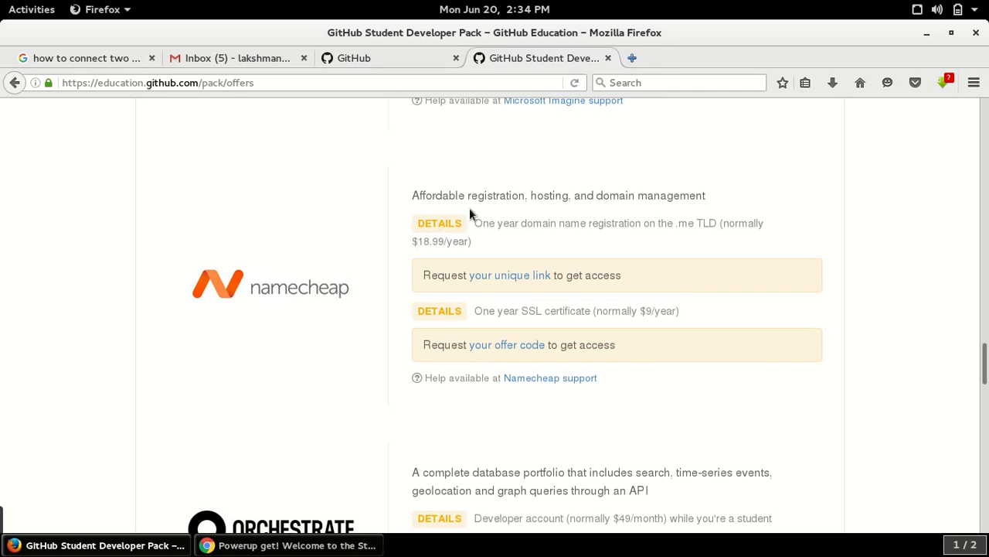
{"action": "mouse_move", "coordinate": [681, 189]}
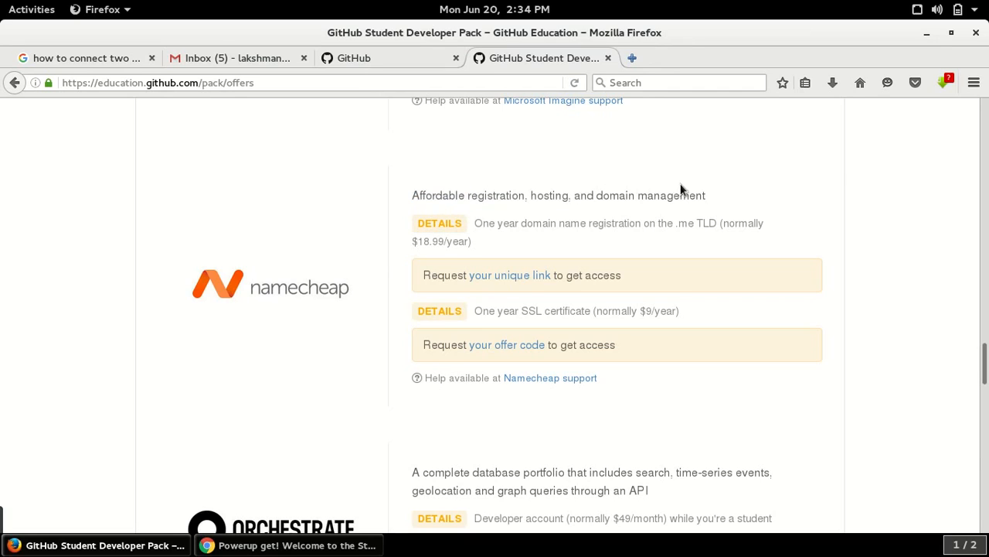
{"action": "mouse_move", "coordinate": [600, 200]}
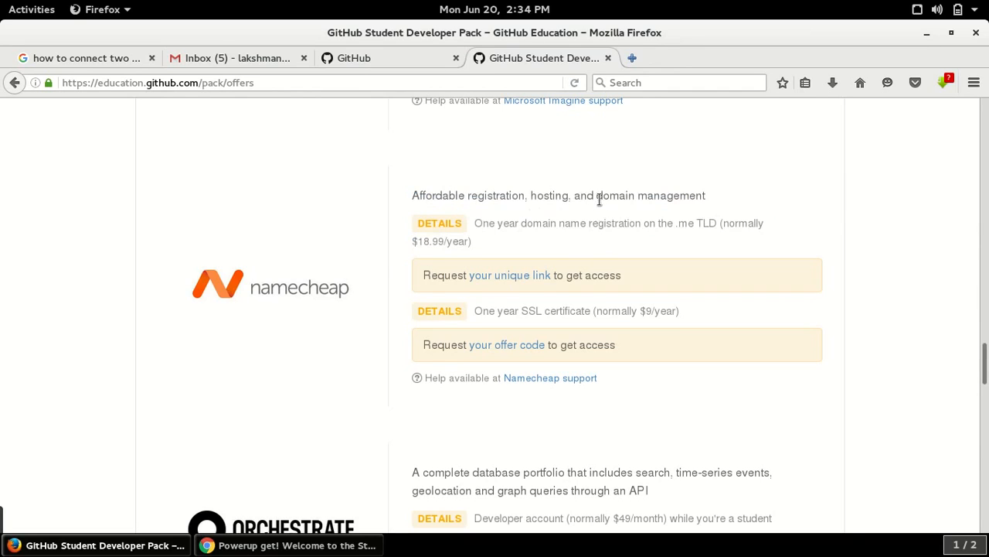
{"action": "mouse_move", "coordinate": [745, 238]}
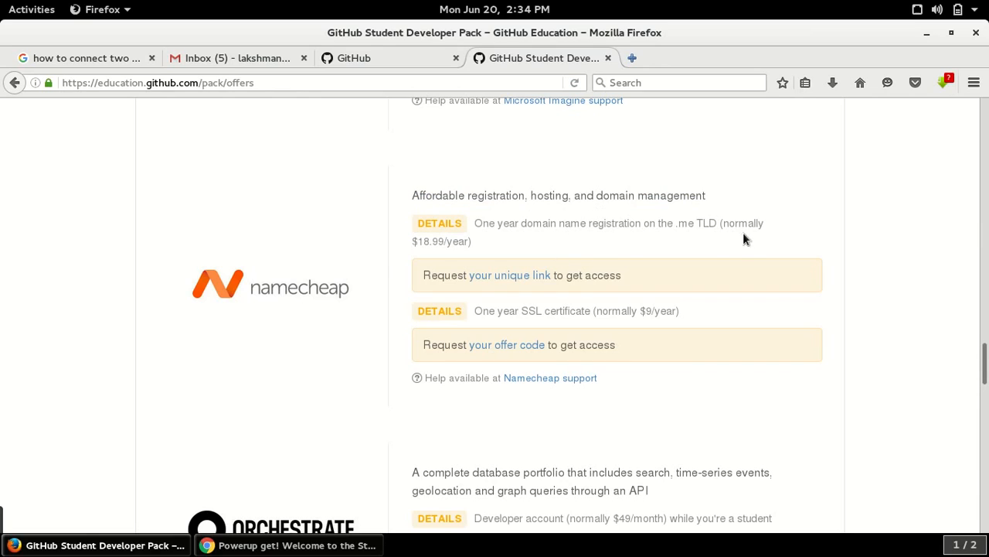
{"action": "mouse_move", "coordinate": [531, 251]}
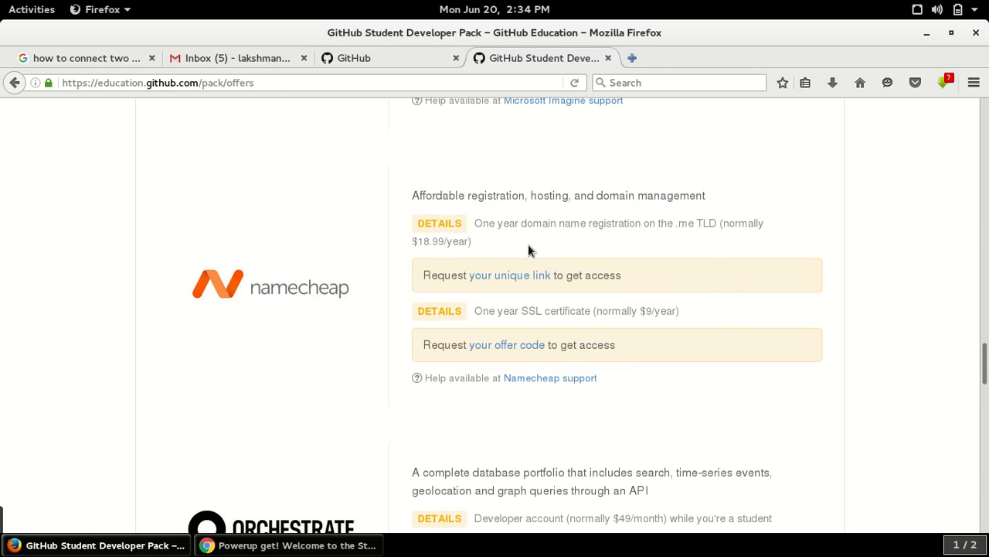
{"action": "mouse_move", "coordinate": [509, 275]}
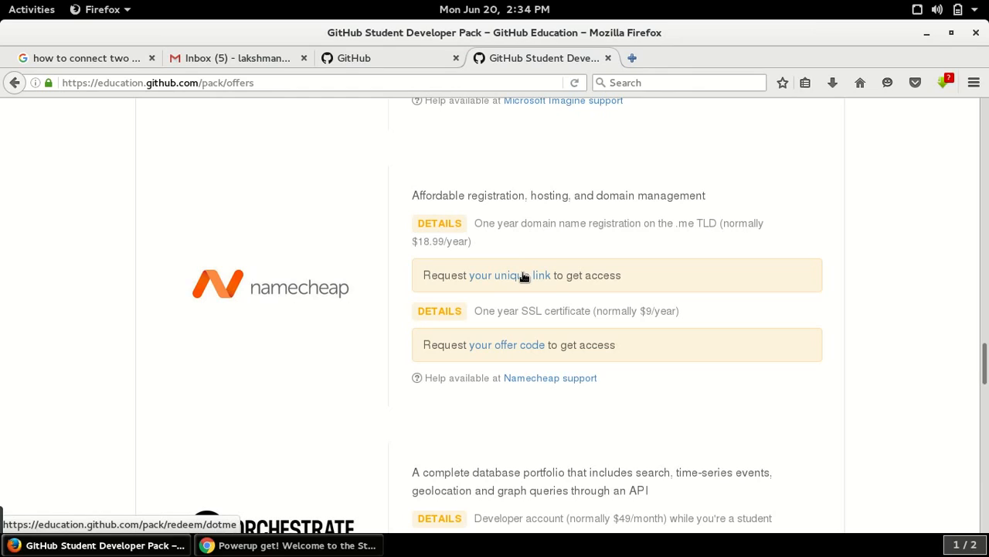
Step: Follow the unique Namecheap link and search for the sagarbasnet .me domain
{"action": "left_click", "coordinate": [507, 276]}
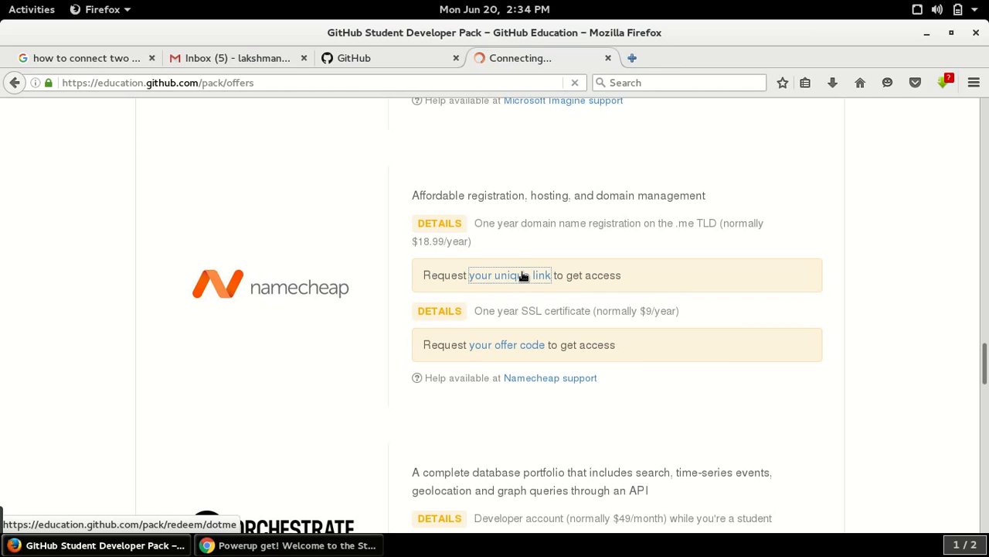
{"action": "left_click", "coordinate": [509, 276]}
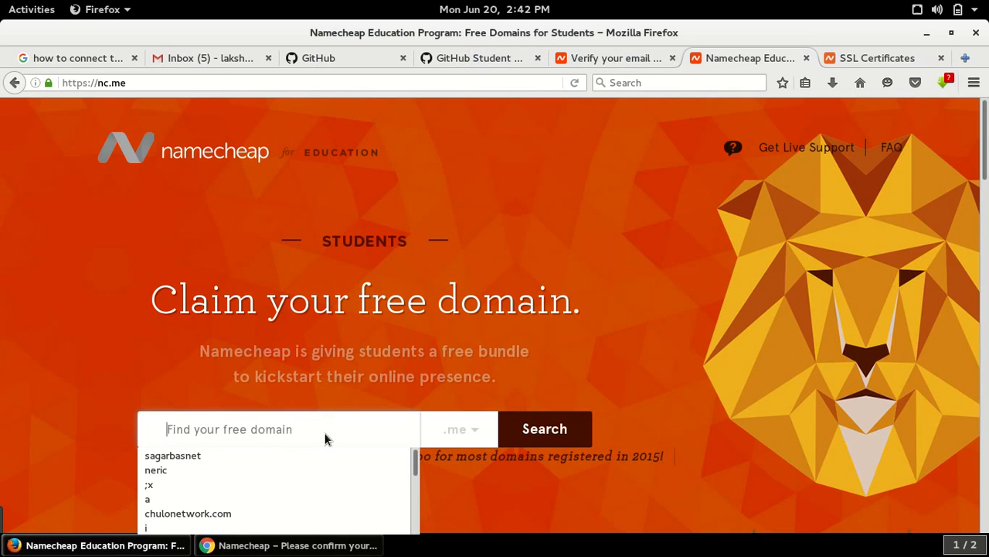
{"action": "left_click", "coordinate": [173, 454]}
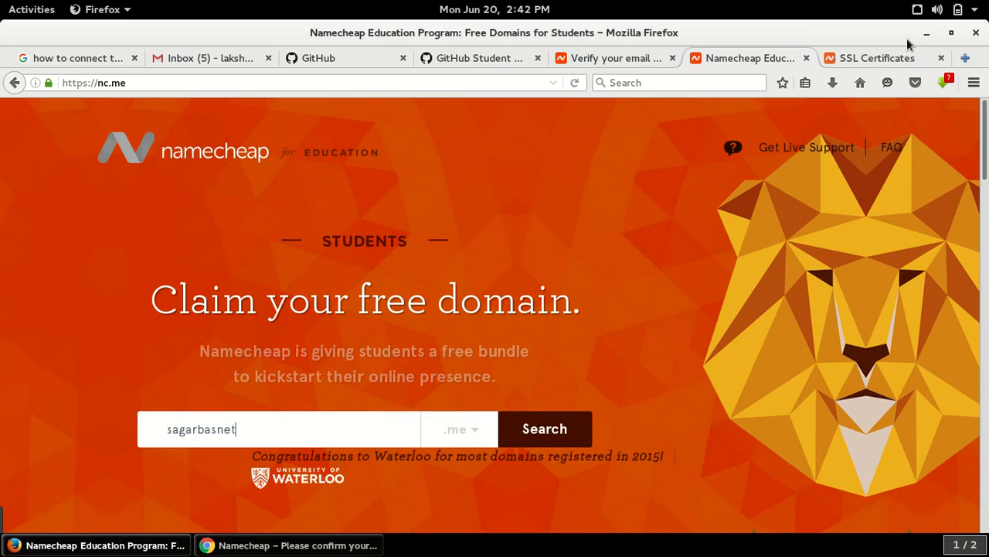
{"action": "left_click", "coordinate": [544, 428]}
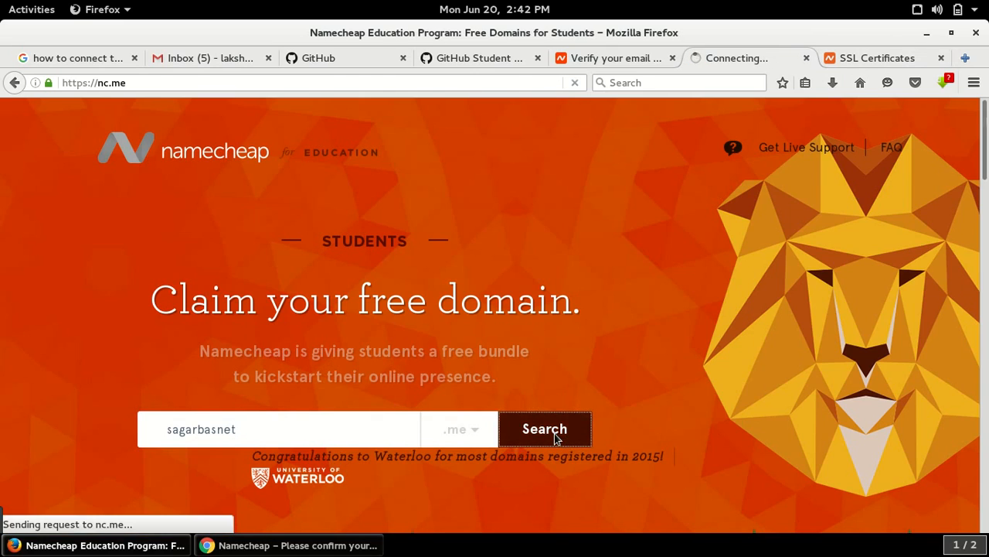
Step: Choose GitHub Pages Setup as the free option and review the student email hosting offer
{"action": "left_click", "coordinate": [544, 430]}
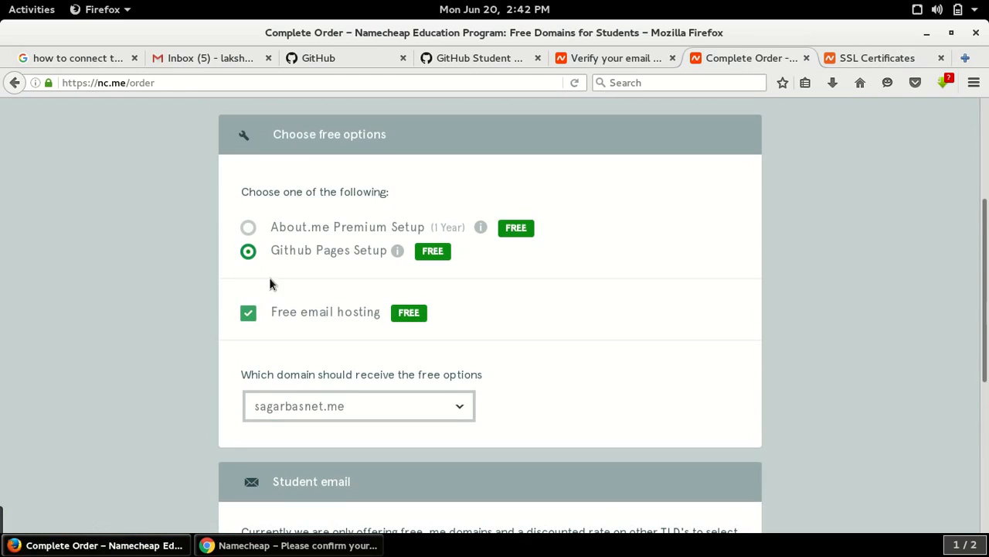
{"action": "scroll", "scroll_direction": "down", "scroll_amount": 3}
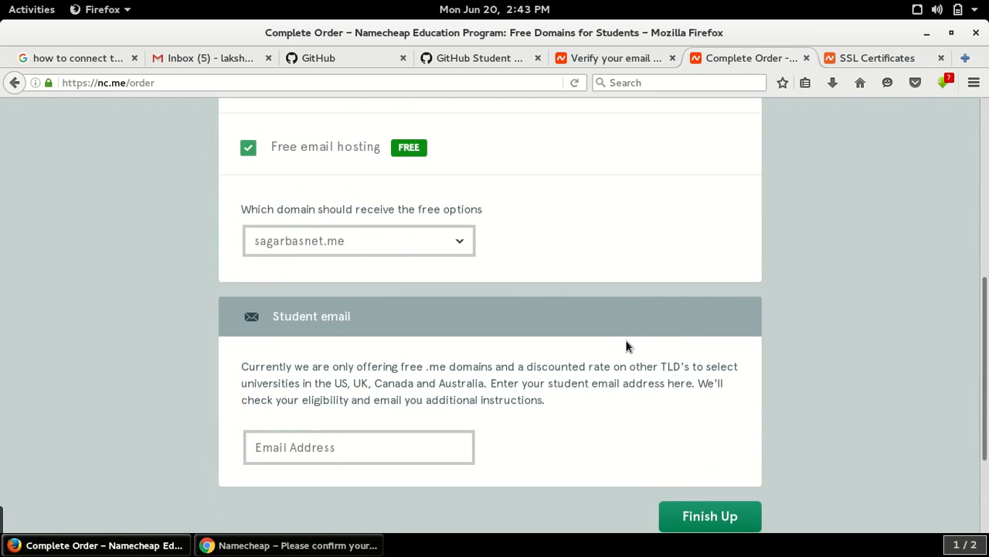
{"action": "scroll", "scroll_direction": "up", "scroll_amount": 3}
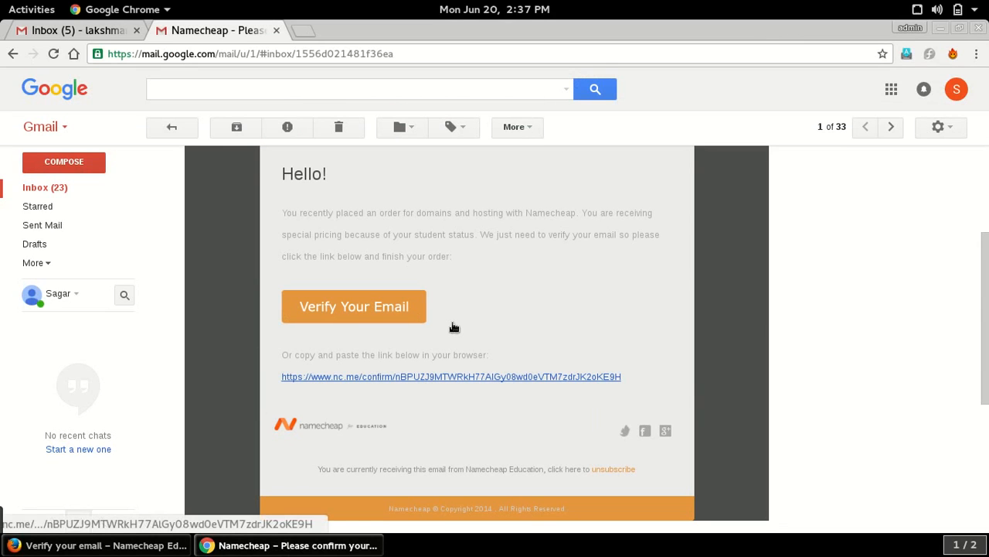
{"action": "mouse_move", "coordinate": [399, 297]}
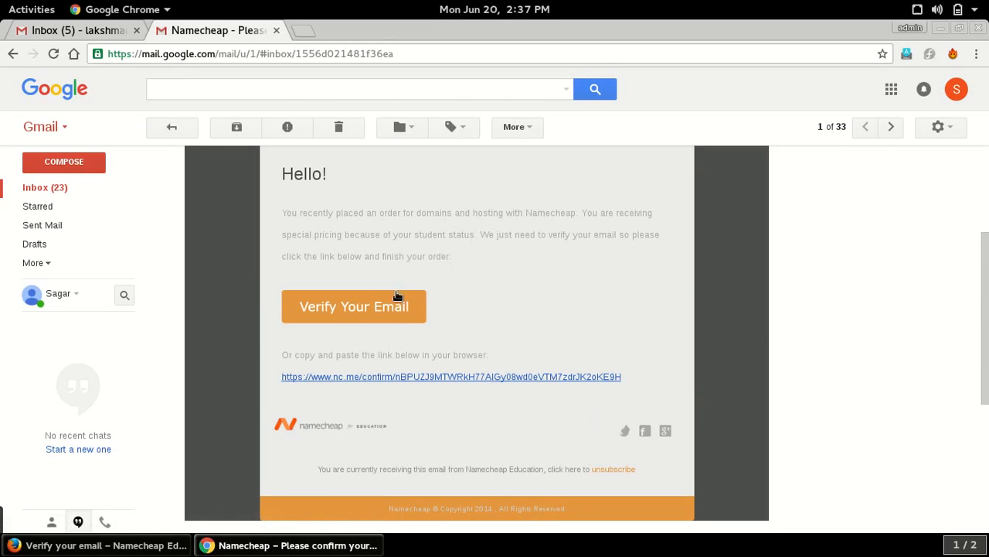
{"action": "mouse_move", "coordinate": [368, 314]}
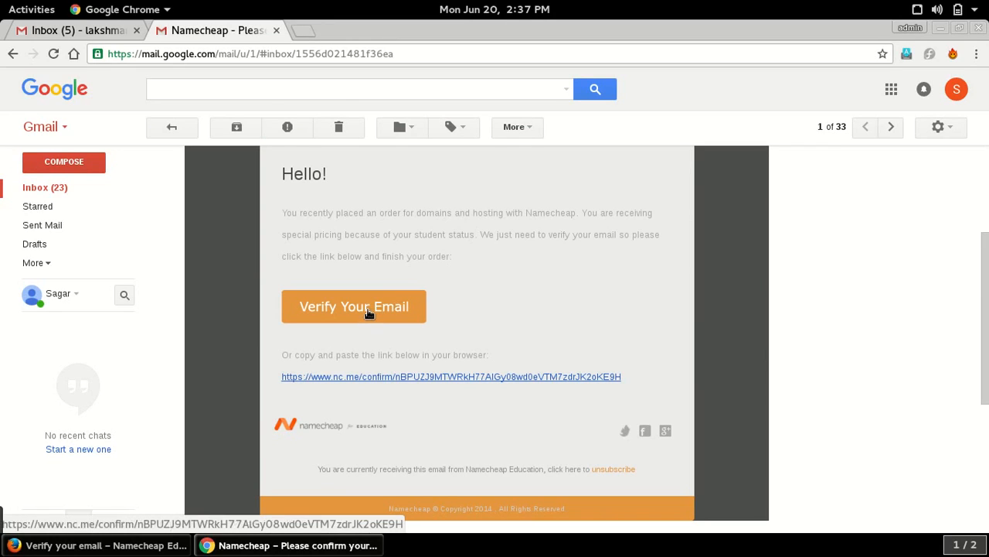
Step: Verify the email address via the Verify Your Email button in the Namecheap message
{"action": "left_click", "coordinate": [352, 306]}
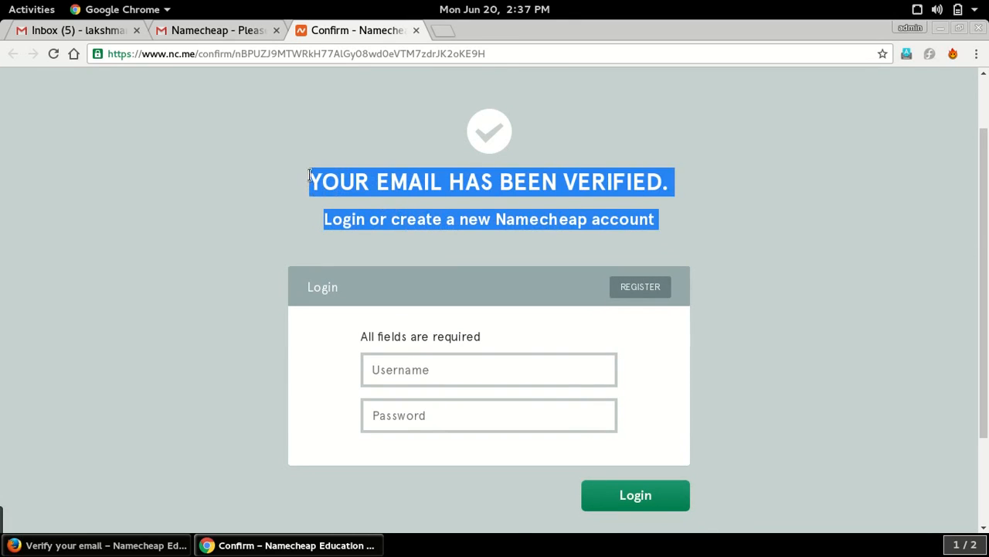
Step: Start creating the Namecheap account and enter the username 'sagar' on the nc.me login page
{"action": "left_click", "coordinate": [640, 286]}
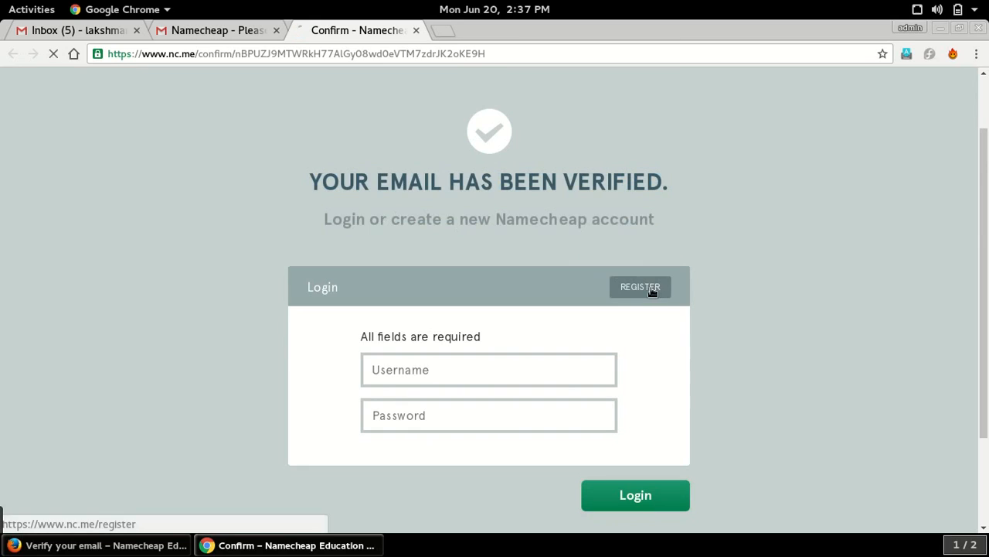
{"action": "left_click", "coordinate": [640, 286]}
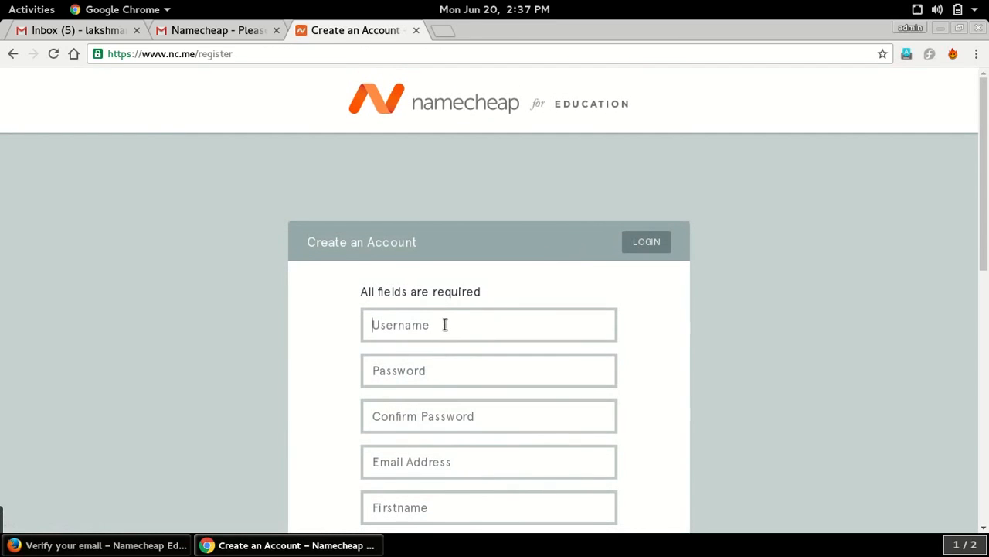
{"action": "type", "text": "sagarbasnet"}
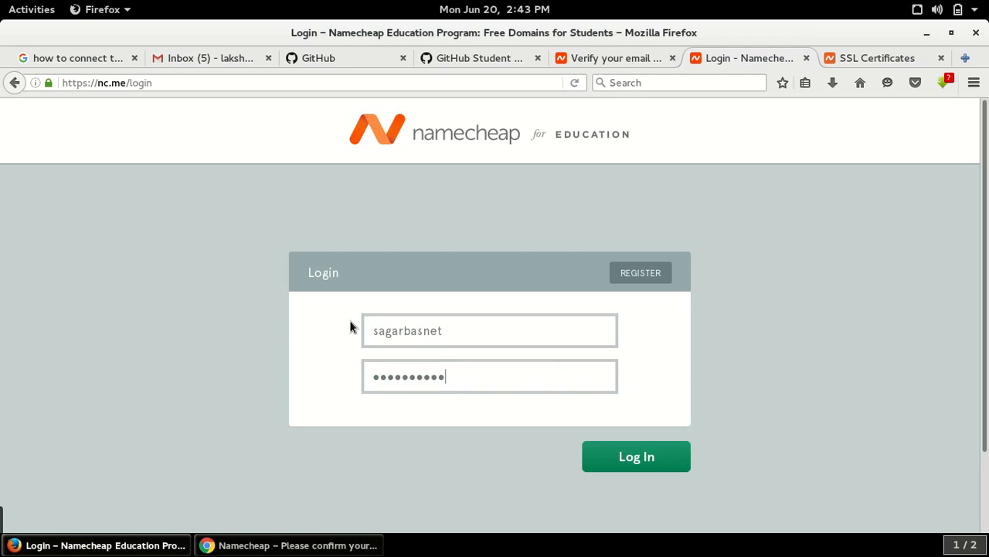
Step: Log in and finish the free order for sagarbasnet.me, reaching the thank-you page
{"action": "left_click", "coordinate": [637, 456]}
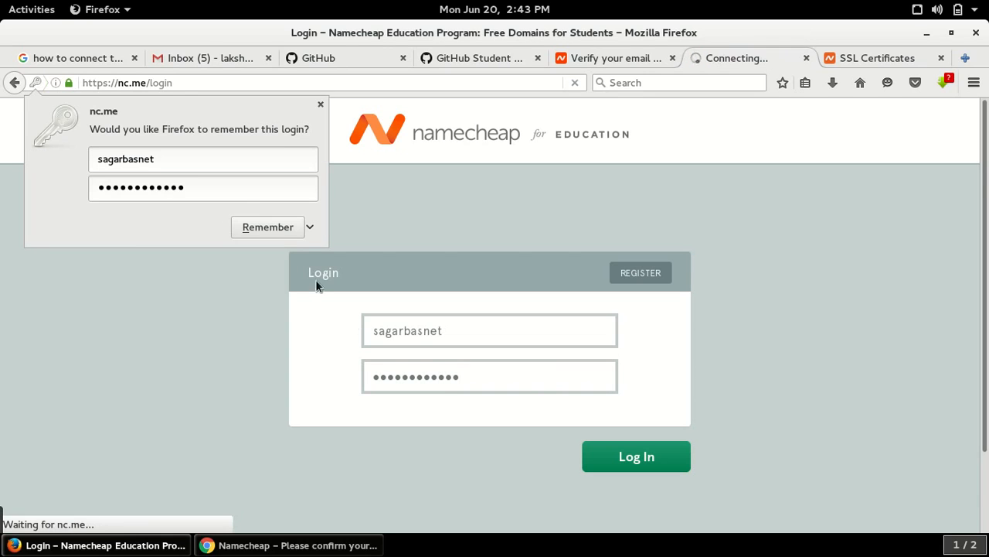
{"action": "left_click", "coordinate": [635, 456]}
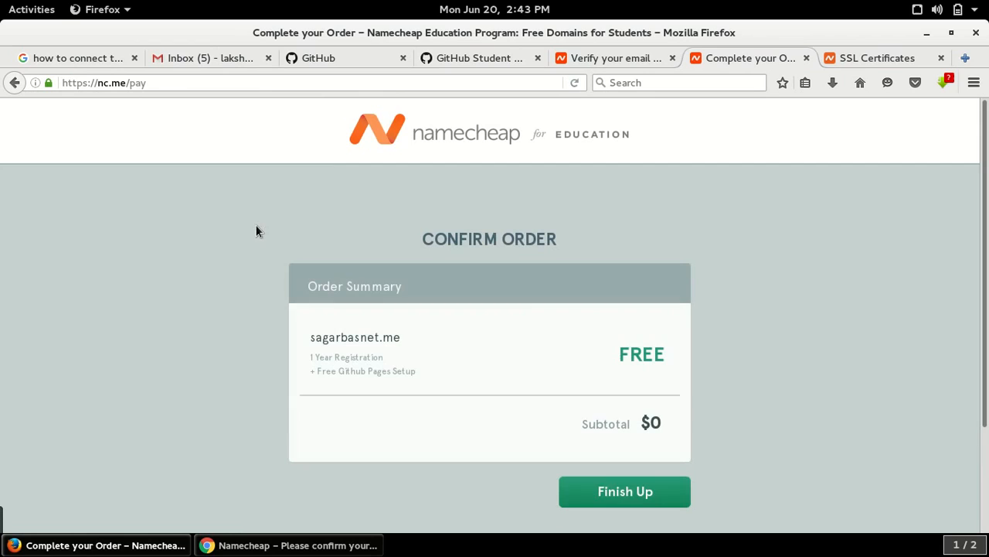
{"action": "scroll", "scroll_direction": "down", "scroll_amount": 3}
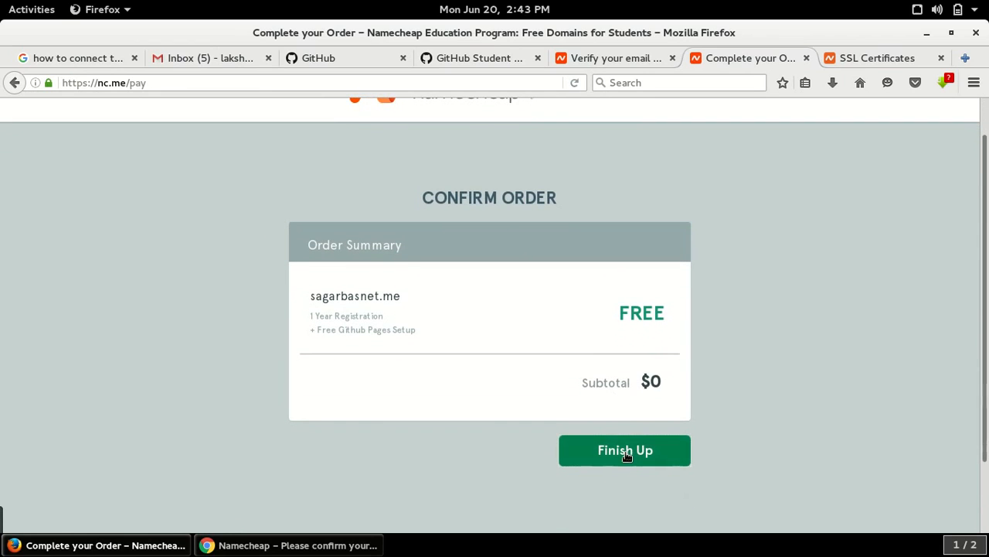
{"action": "left_click", "coordinate": [625, 450]}
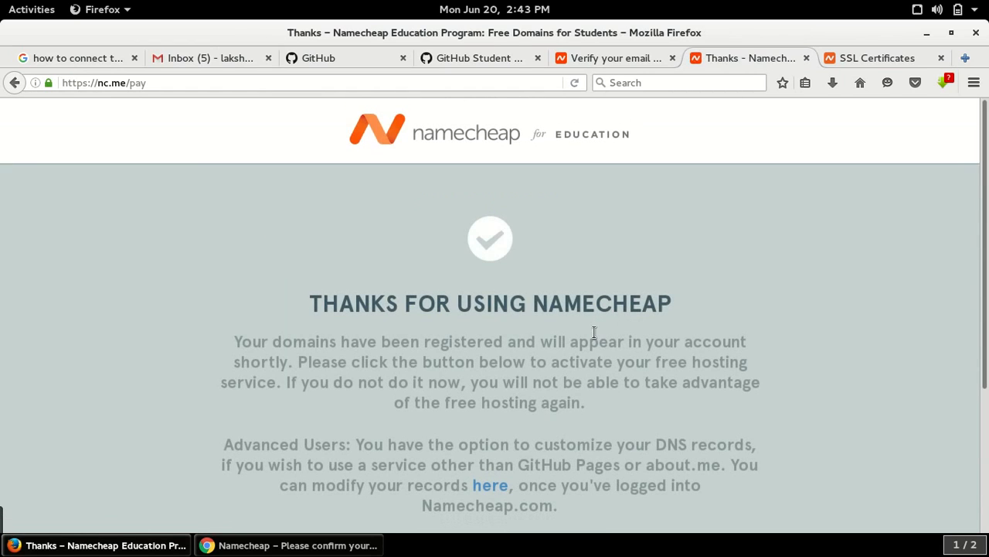
{"action": "scroll", "scroll_direction": "down", "scroll_amount": 3}
{"action": "type", "text": "namecheap.com/"}
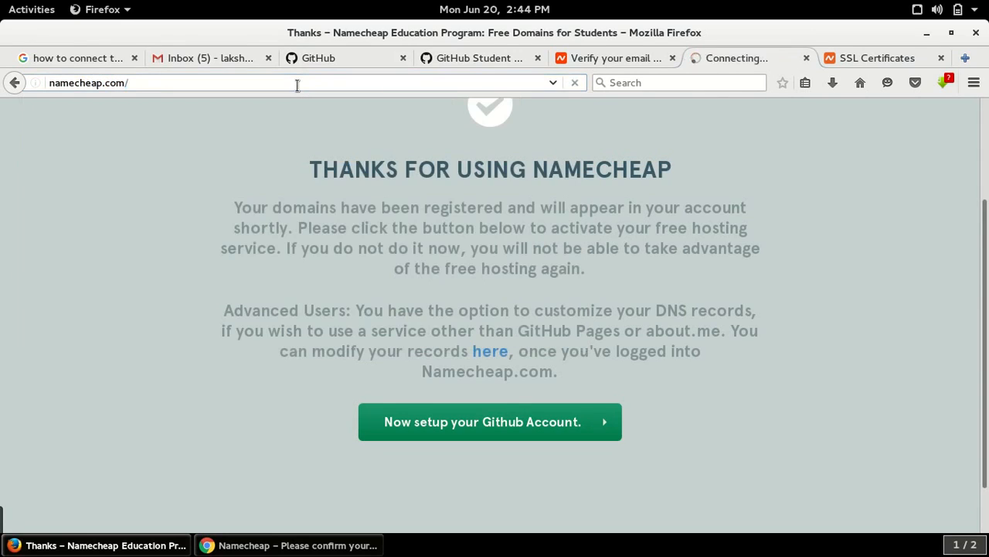
Step: Load namecheap.com and go to the account Dashboard from the account dropdown
{"action": "key", "text": "Return"}
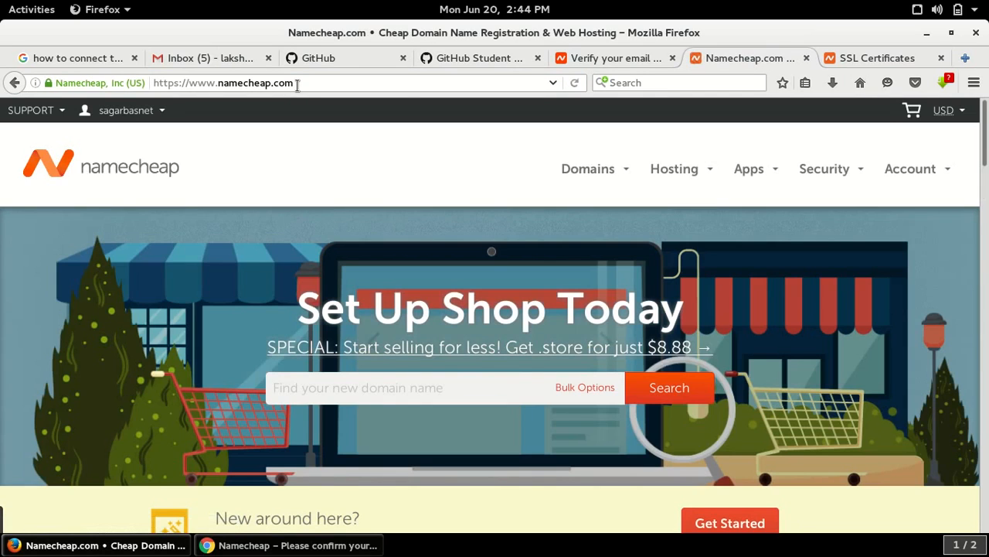
{"action": "left_click", "coordinate": [125, 110]}
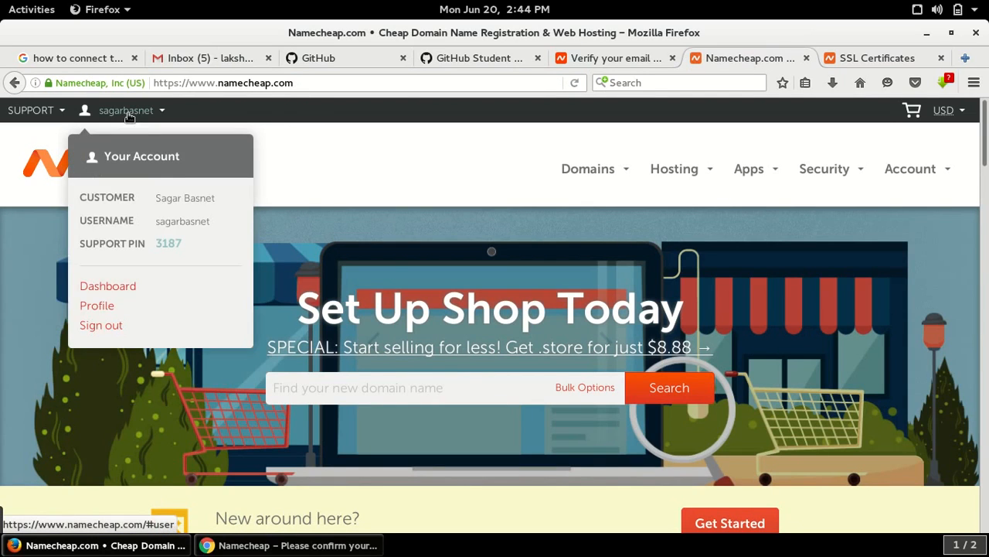
{"action": "left_click", "coordinate": [248, 183]}
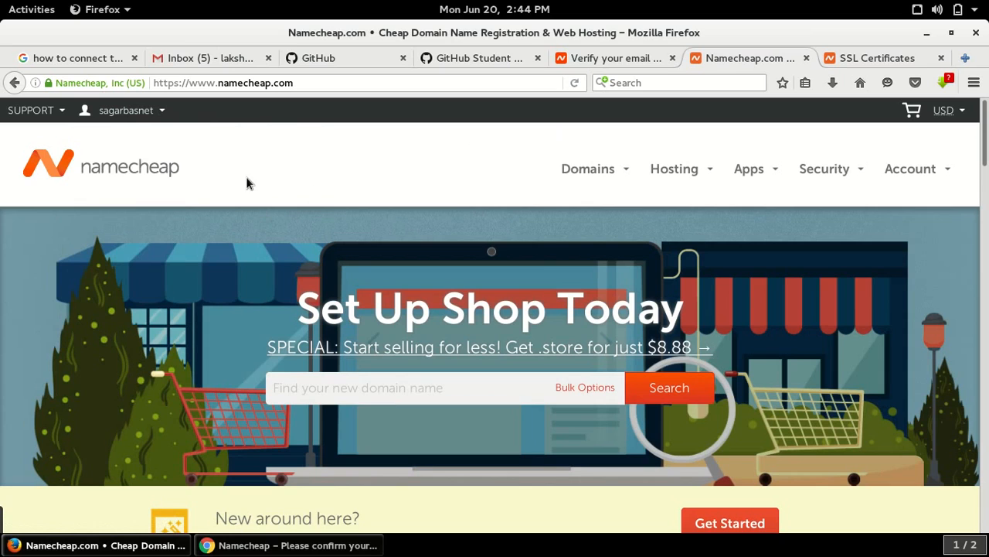
{"action": "mouse_move", "coordinate": [204, 158]}
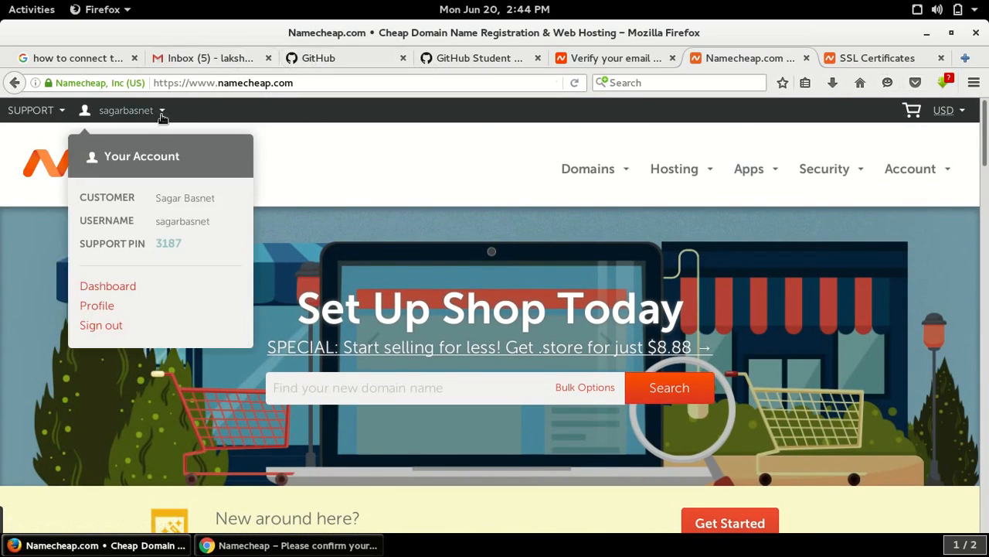
{"action": "left_click", "coordinate": [108, 285]}
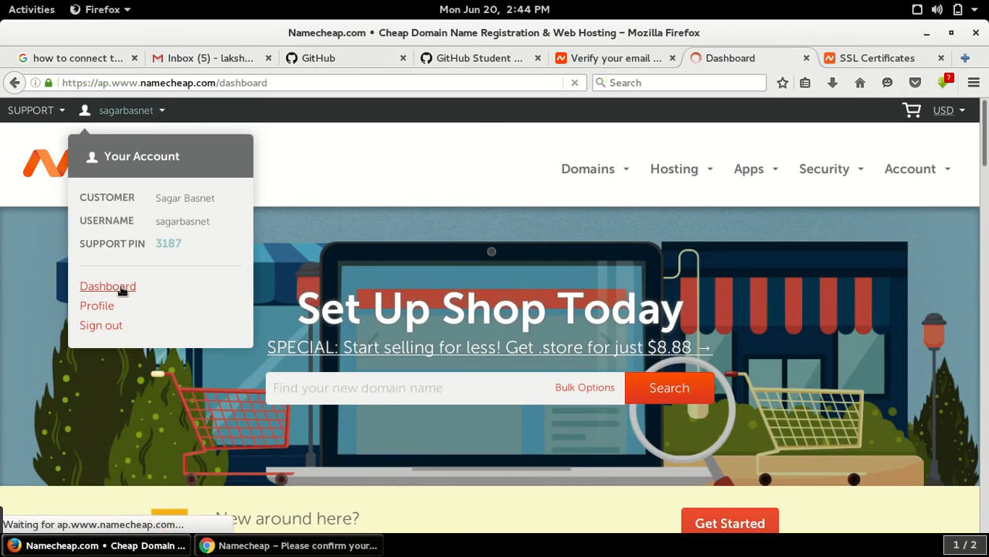
{"action": "left_click", "coordinate": [108, 284]}
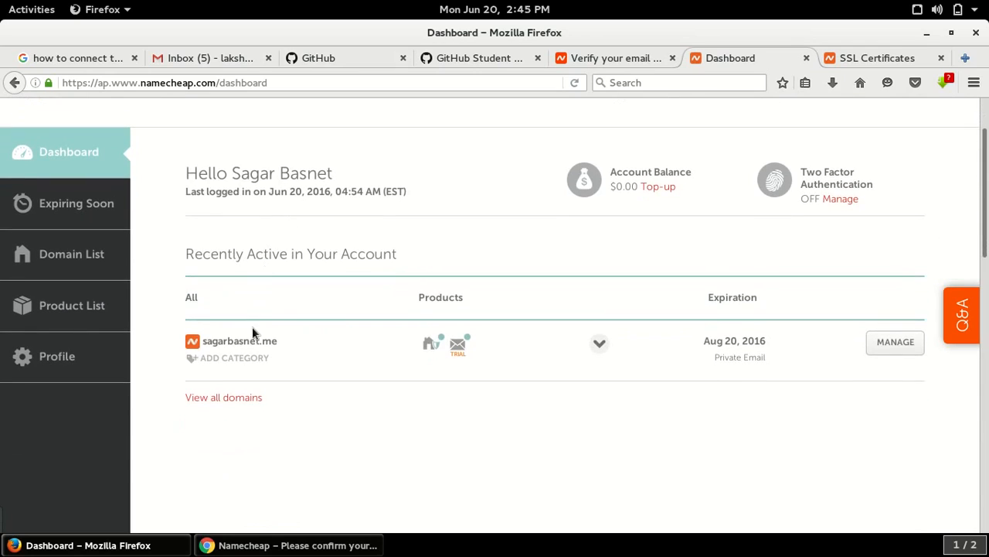
{"action": "mouse_move", "coordinate": [277, 346]}
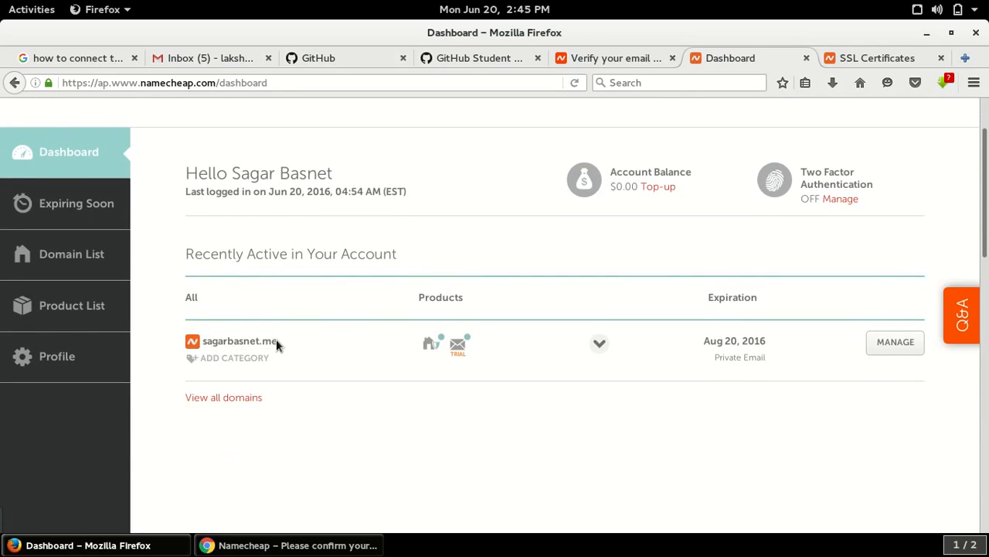
{"action": "mouse_move", "coordinate": [584, 389]}
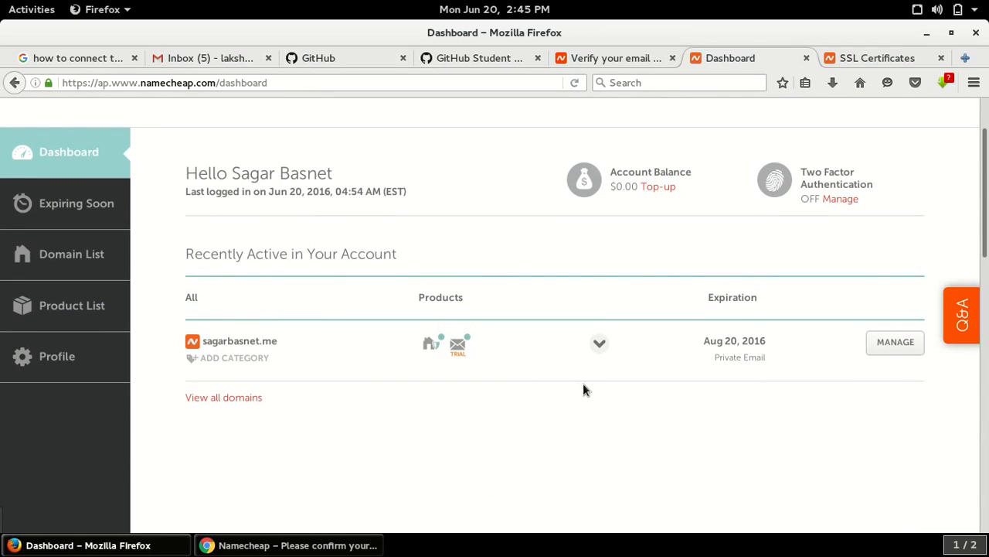
{"action": "mouse_move", "coordinate": [895, 341]}
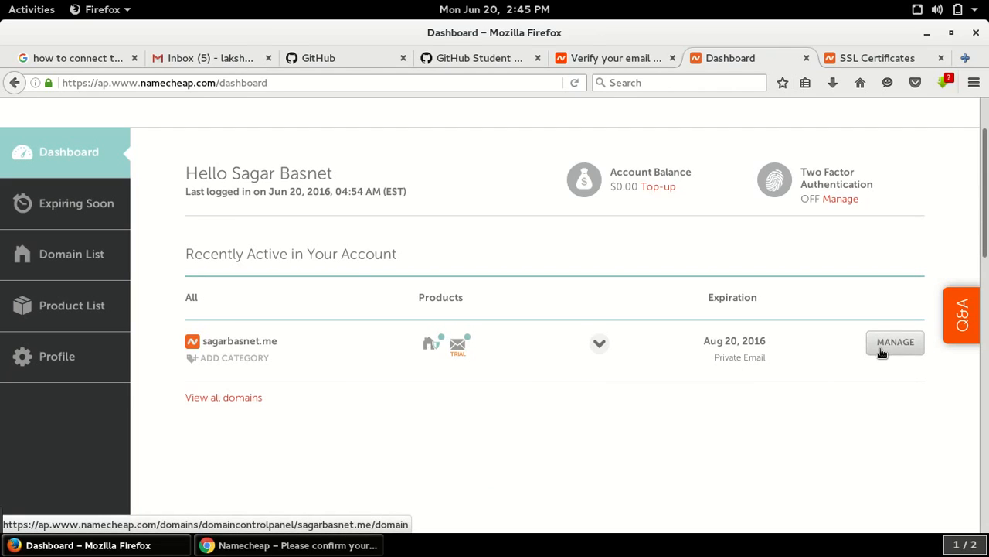
Step: Use MANAGE next to sagarbasnet.me to reach its domain management page
{"action": "left_click", "coordinate": [895, 342]}
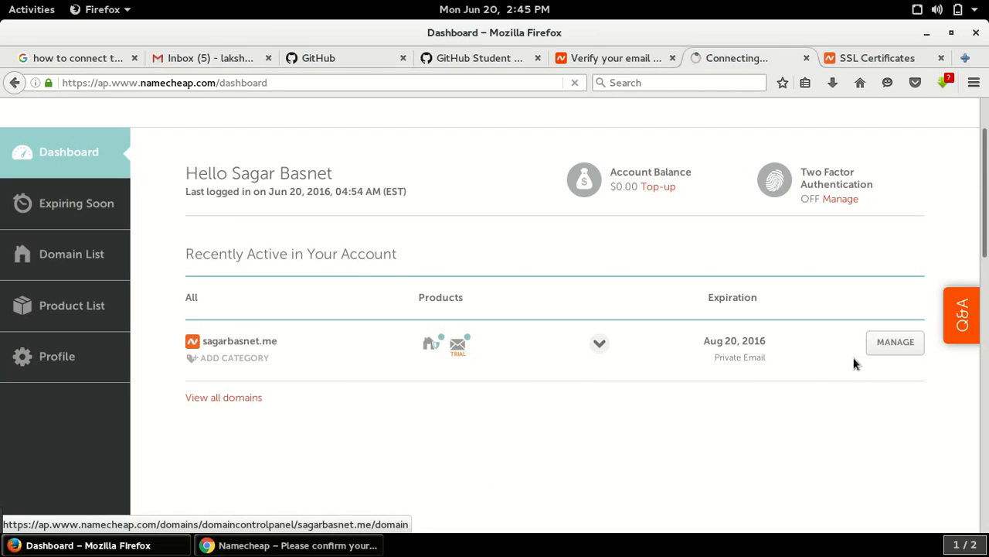
{"action": "left_click", "coordinate": [895, 341]}
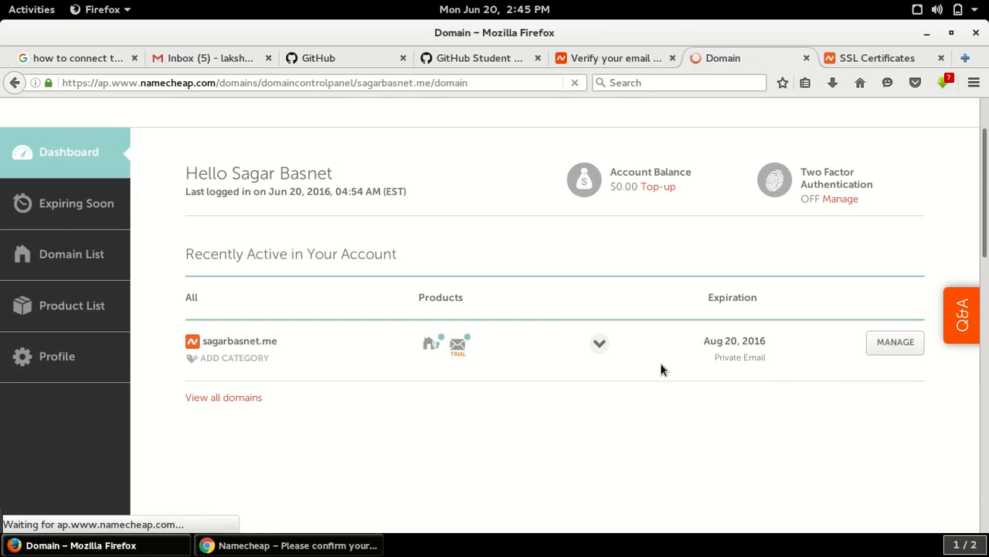
{"action": "left_click", "coordinate": [895, 341]}
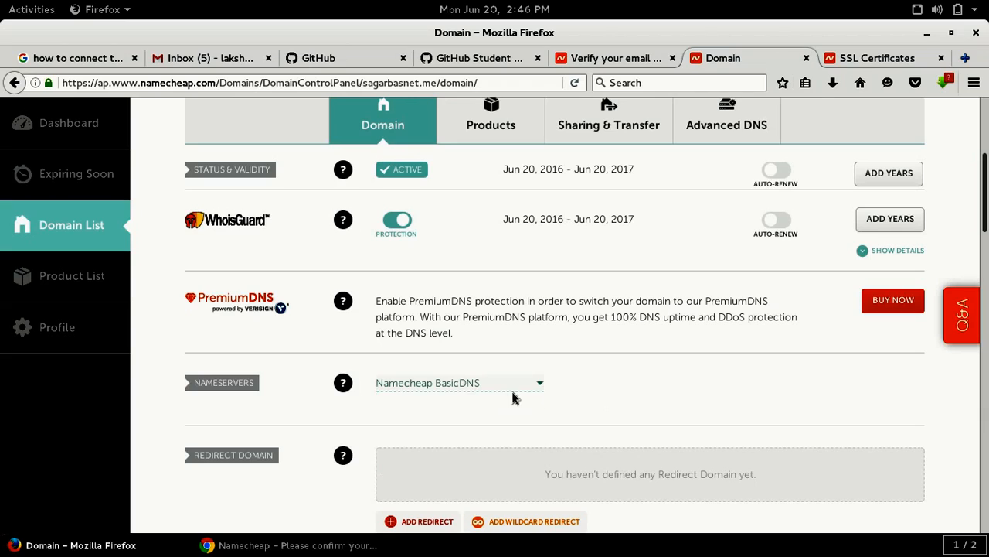
{"action": "left_click", "coordinate": [459, 383]}
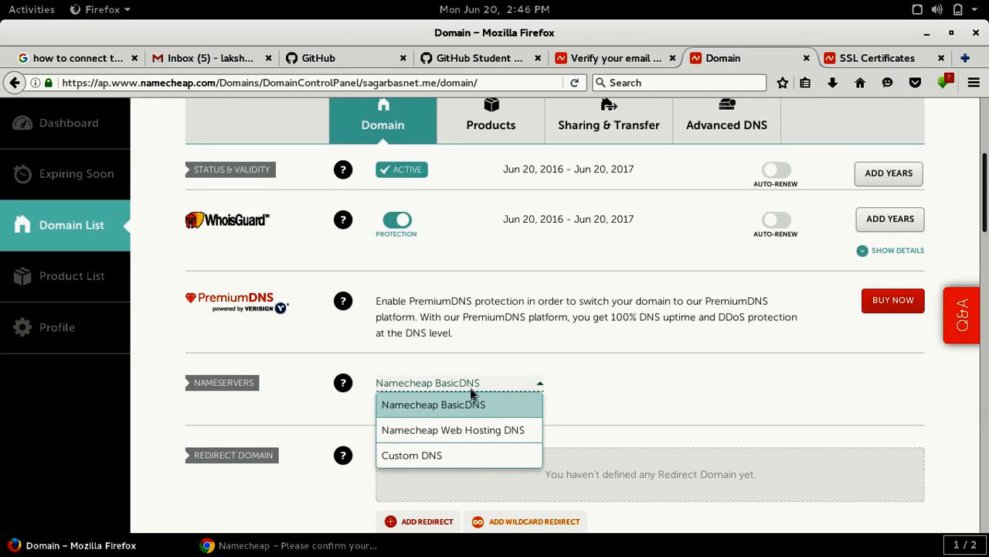
{"action": "left_click", "coordinate": [432, 405]}
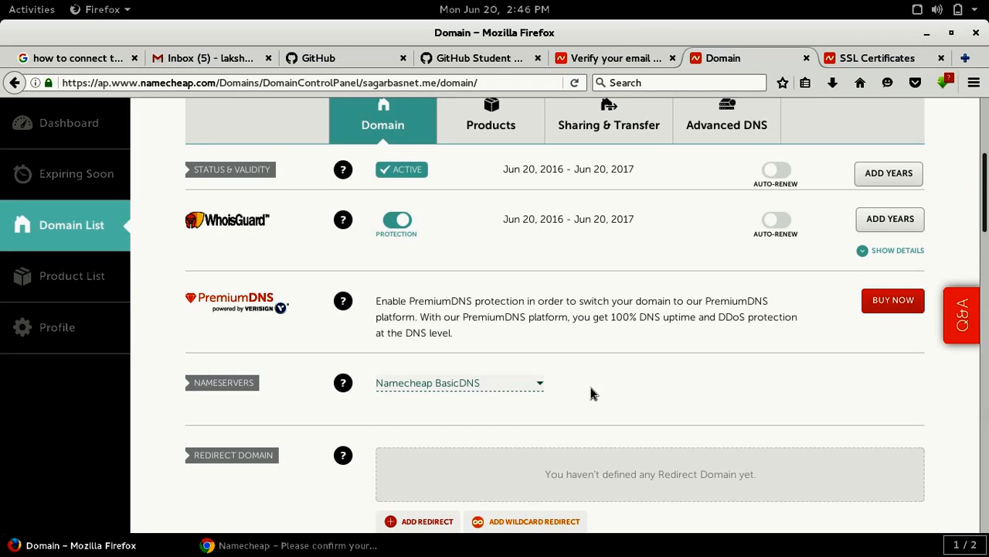
{"action": "scroll", "scroll_direction": "down", "scroll_amount": 3}
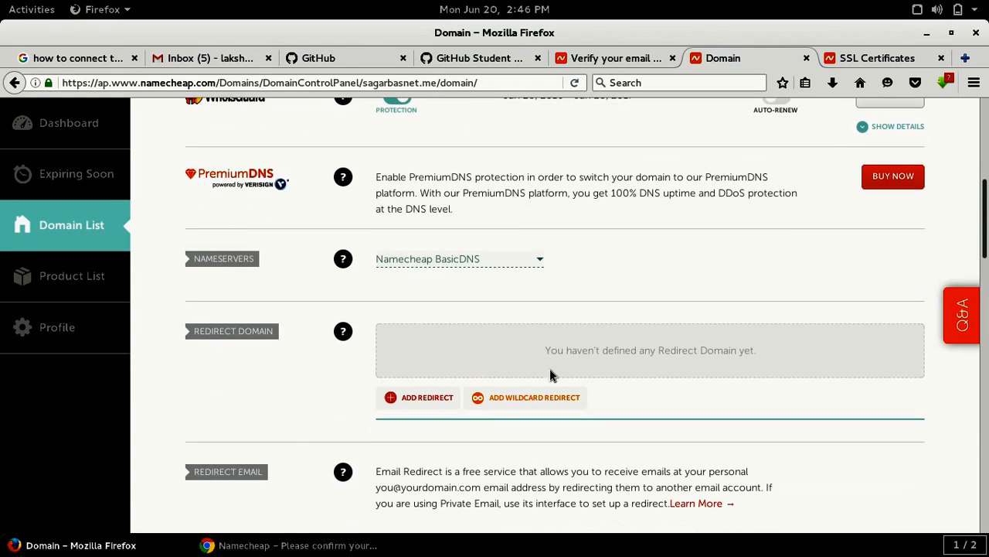
{"action": "scroll", "scroll_direction": "down", "scroll_amount": 3}
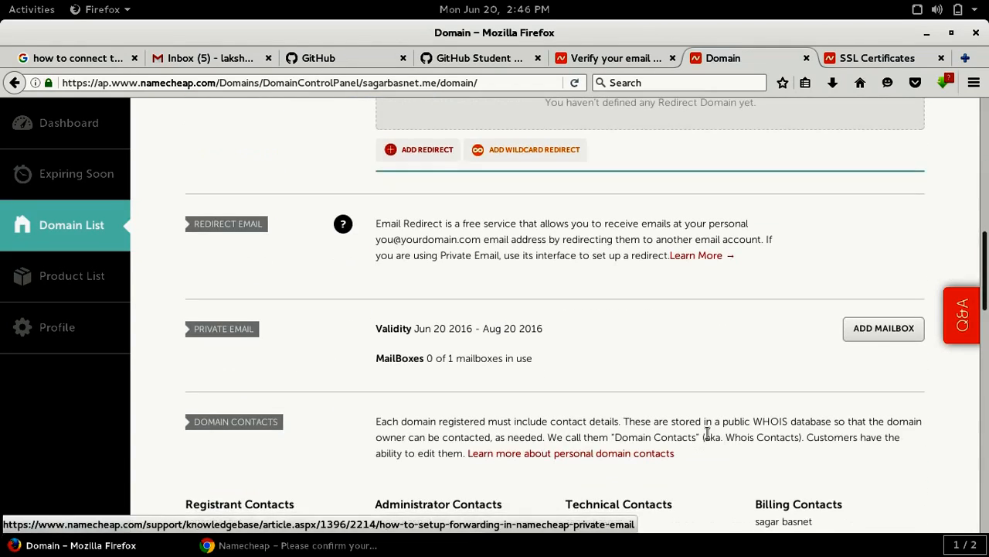
{"action": "scroll", "scroll_direction": "up", "scroll_amount": 3}
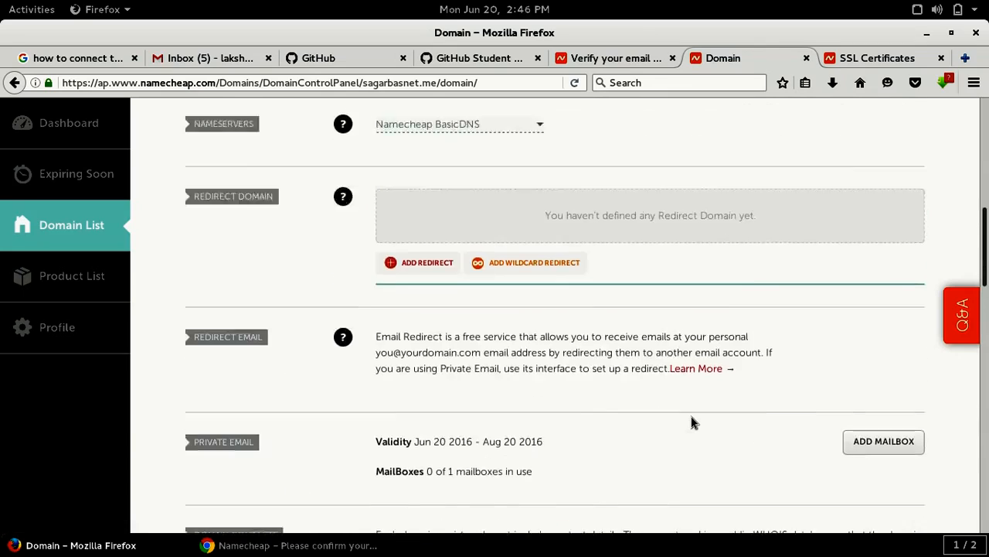
{"action": "scroll", "scroll_direction": "up", "scroll_amount": 3}
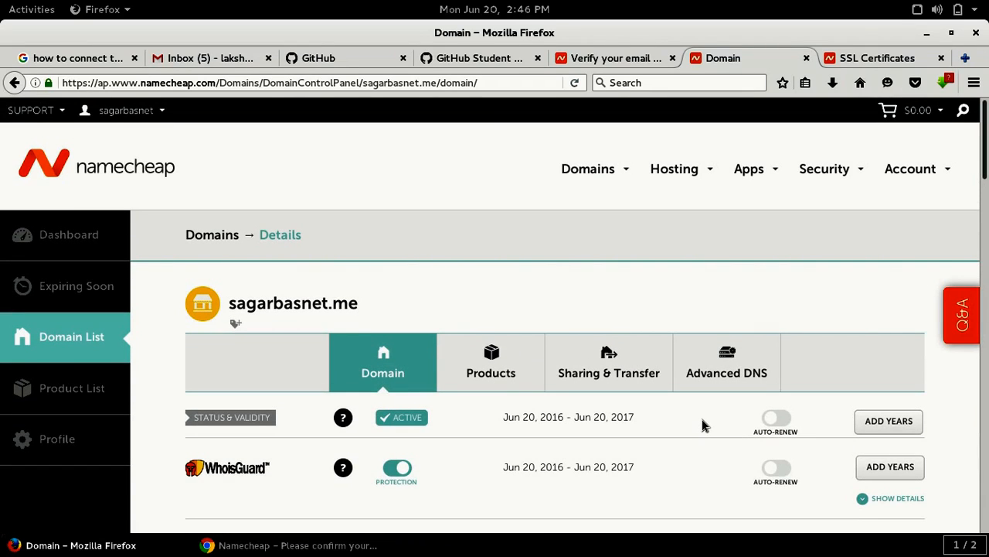